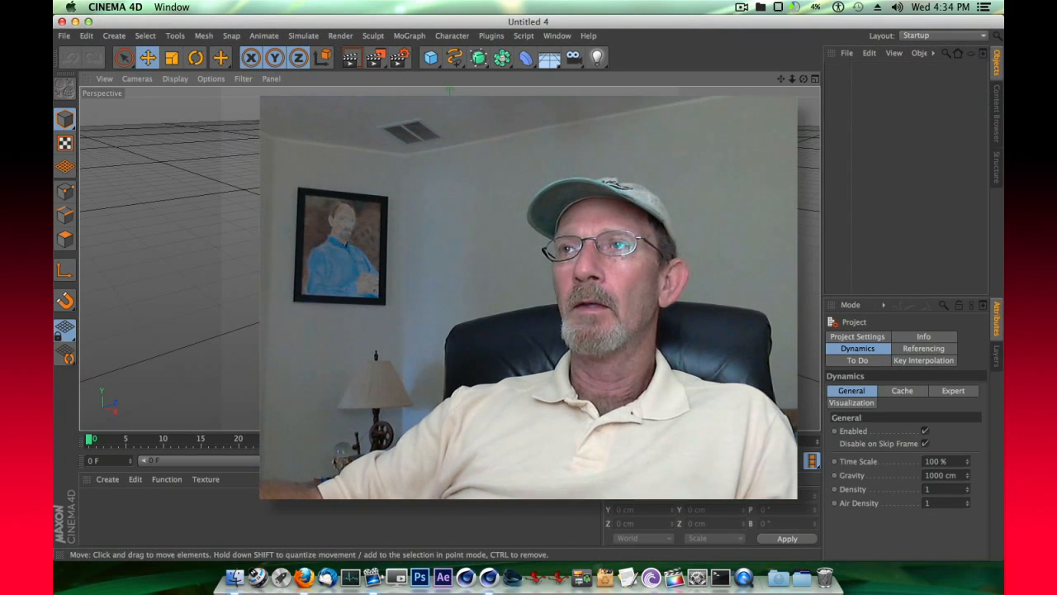
# Add a long Plane about 1170 cm and a Sphere moved up on Y above it.
pyautogui.click(430, 56)
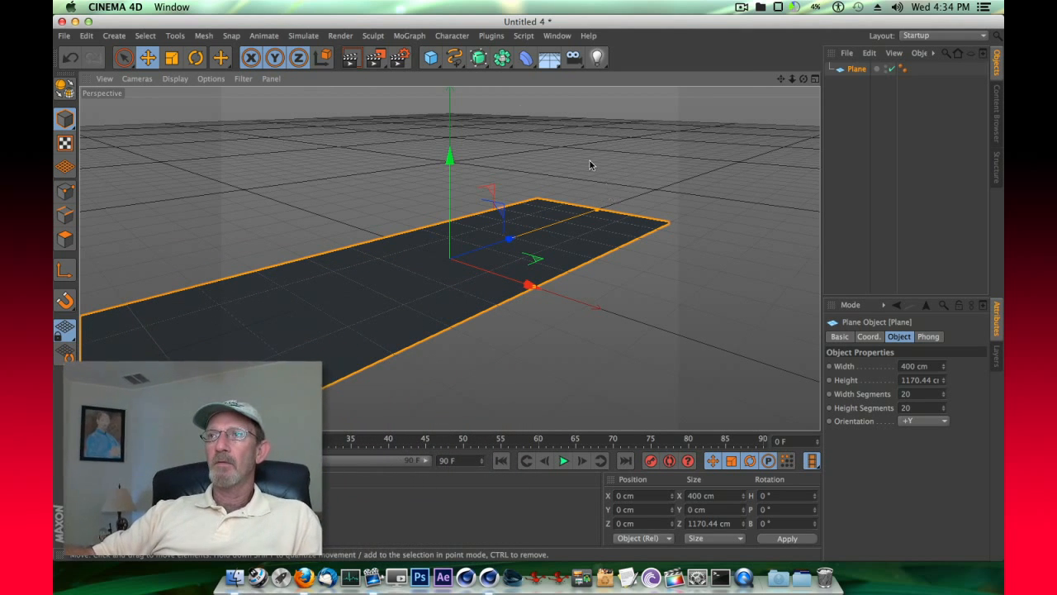
pyautogui.click(430, 56)
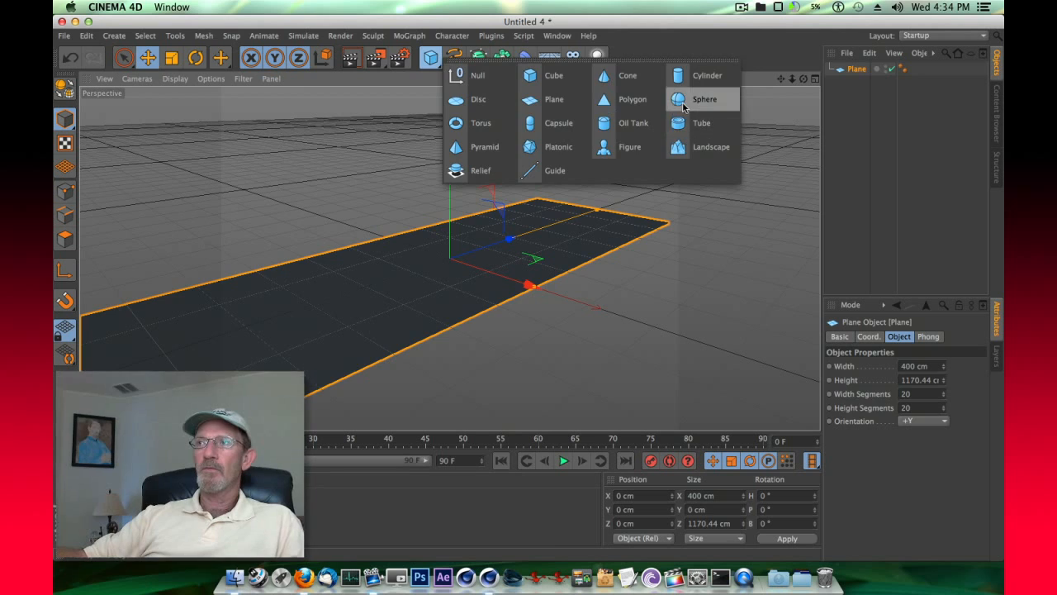
pyautogui.click(703, 99)
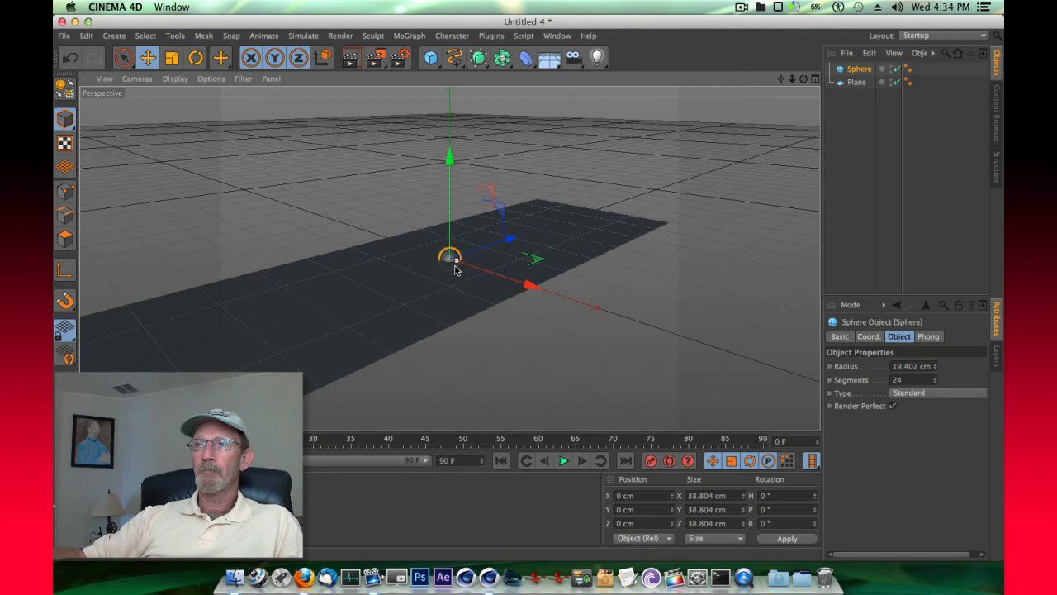
pyautogui.moveTo(449, 248); pyautogui.dragTo(449, 182)
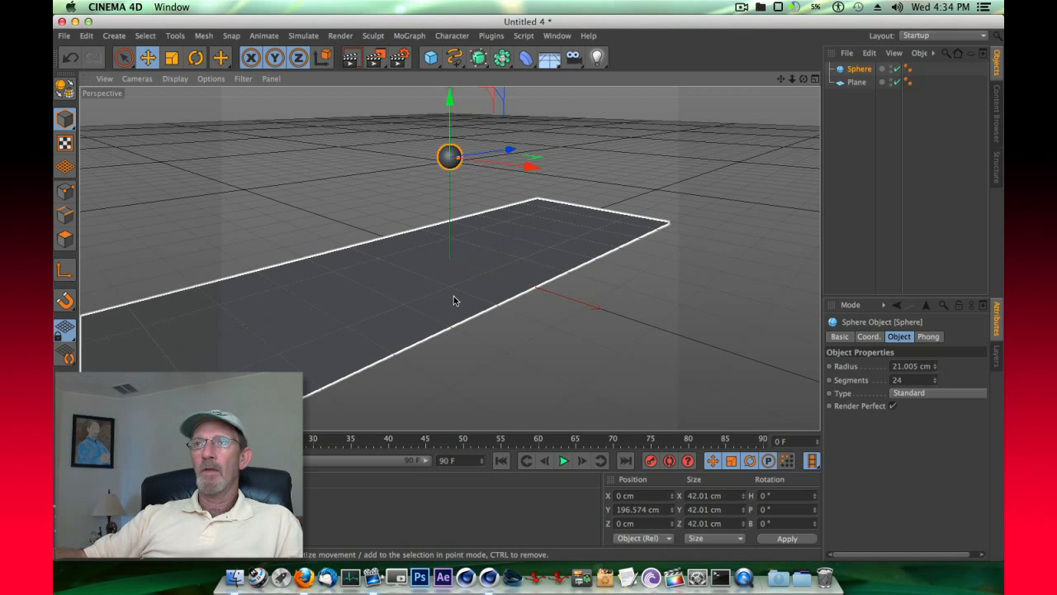
# Add a Tube primitive sized so the sphere rests in its top opening.
pyautogui.click(430, 56)
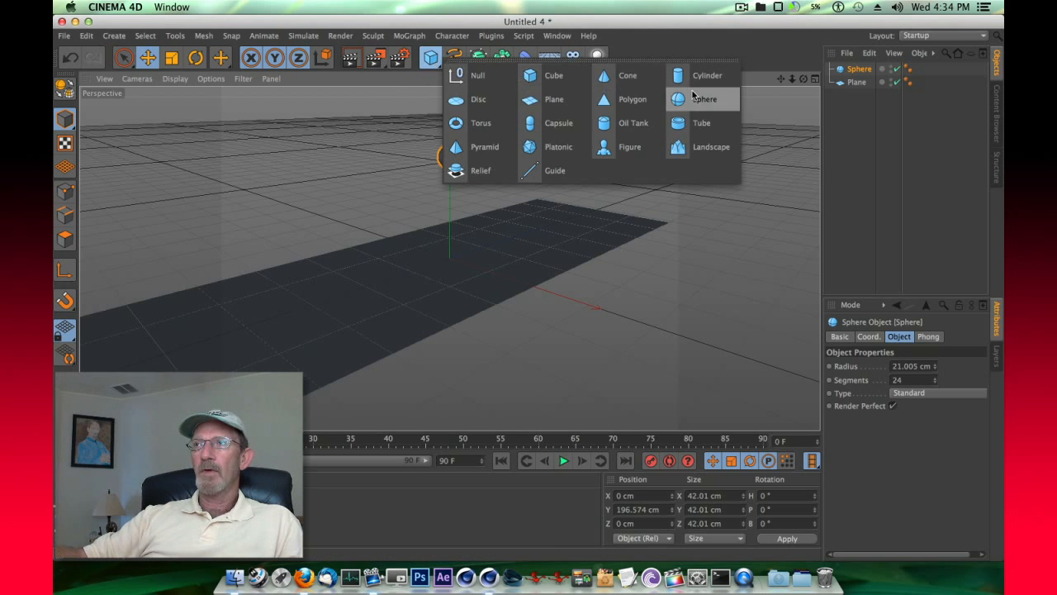
pyautogui.click(700, 122)
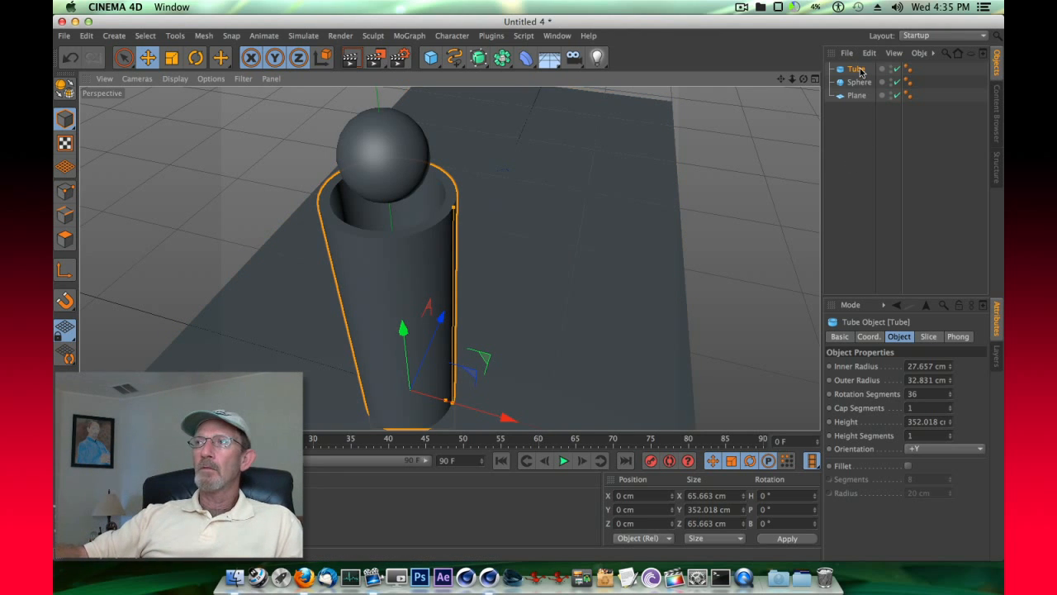
# Make the Tube editable and select the polygons around its whole top rim.
pyautogui.rightClick(855, 69)
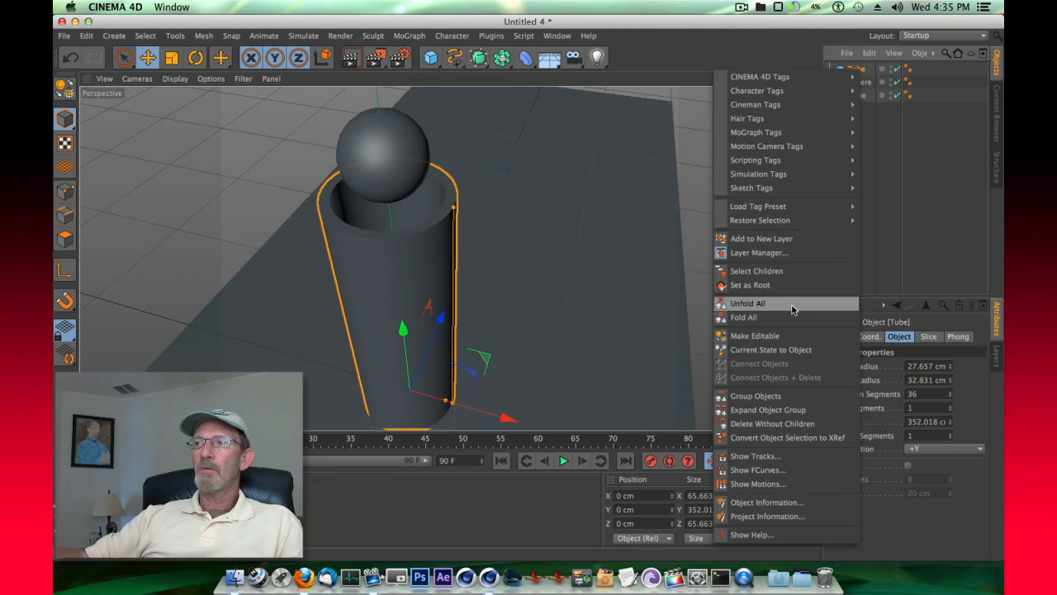
pyautogui.click(754, 335)
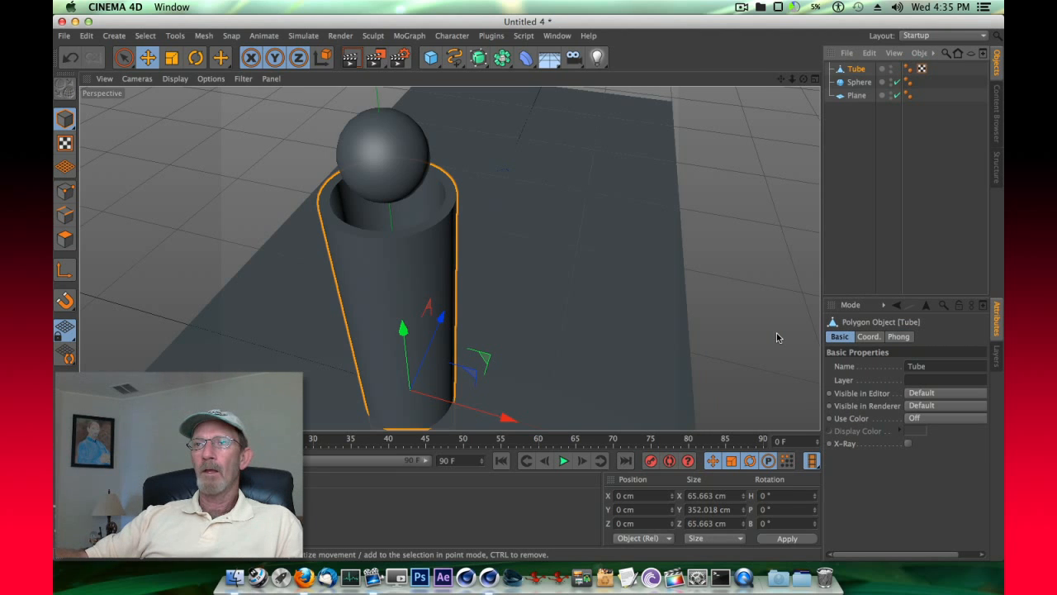
pyautogui.moveTo(203, 240)
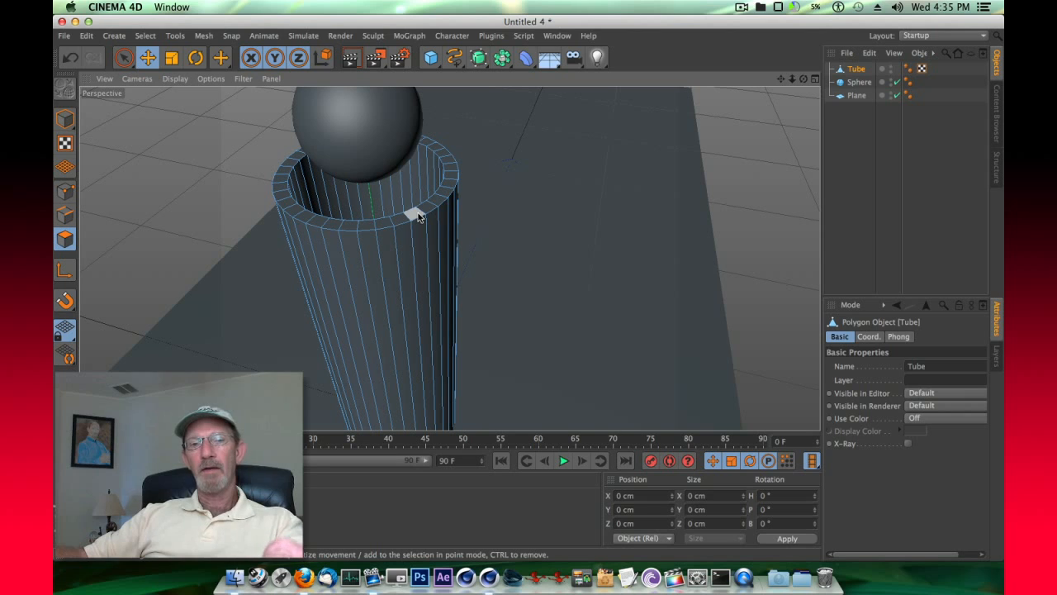
pyautogui.moveTo(411, 218)
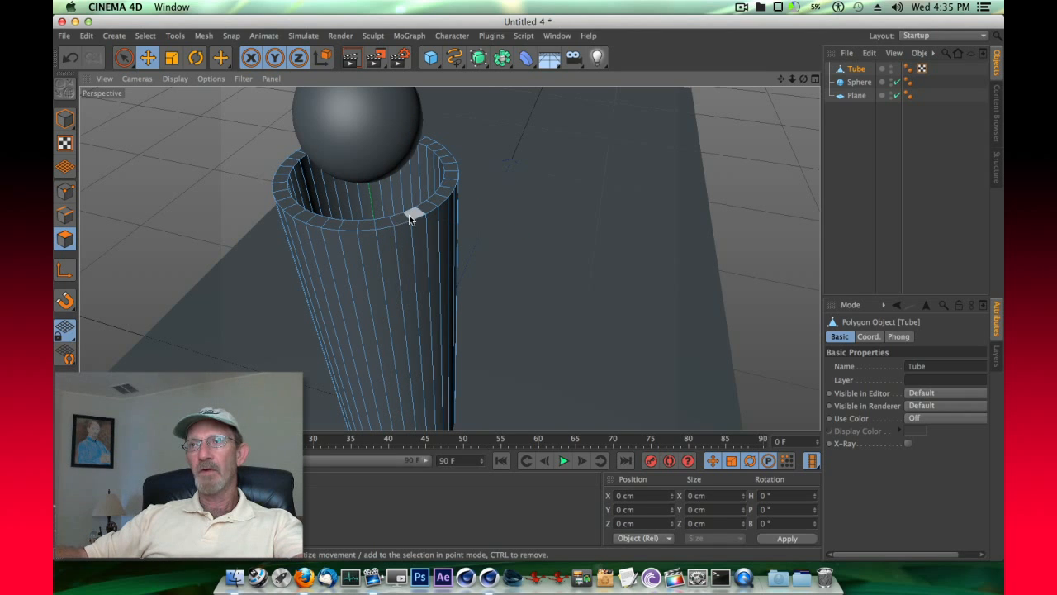
pyautogui.click(404, 217)
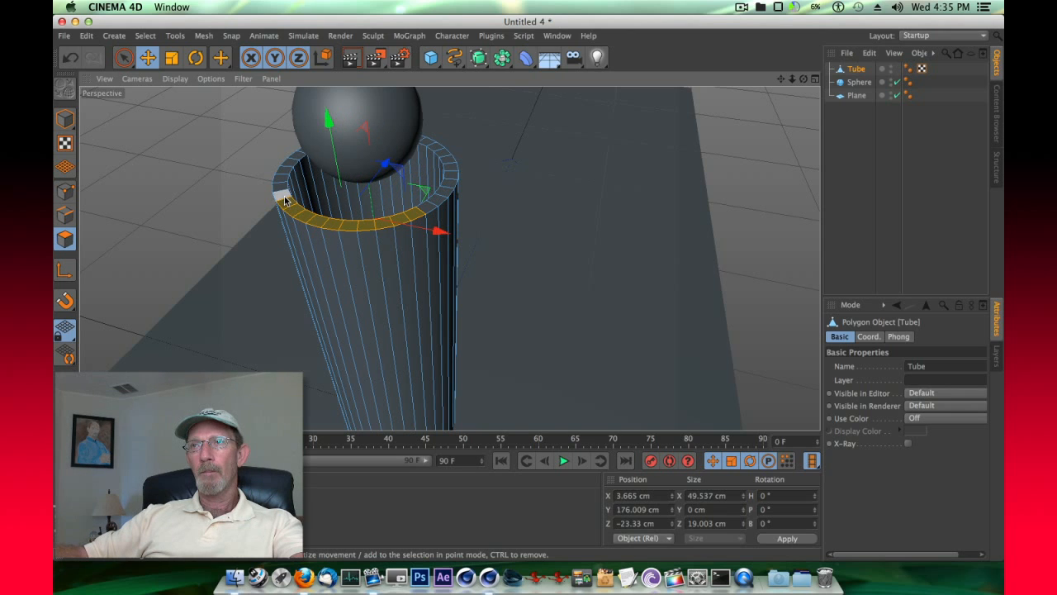
pyautogui.moveTo(284, 198); pyautogui.dragTo(294, 168)
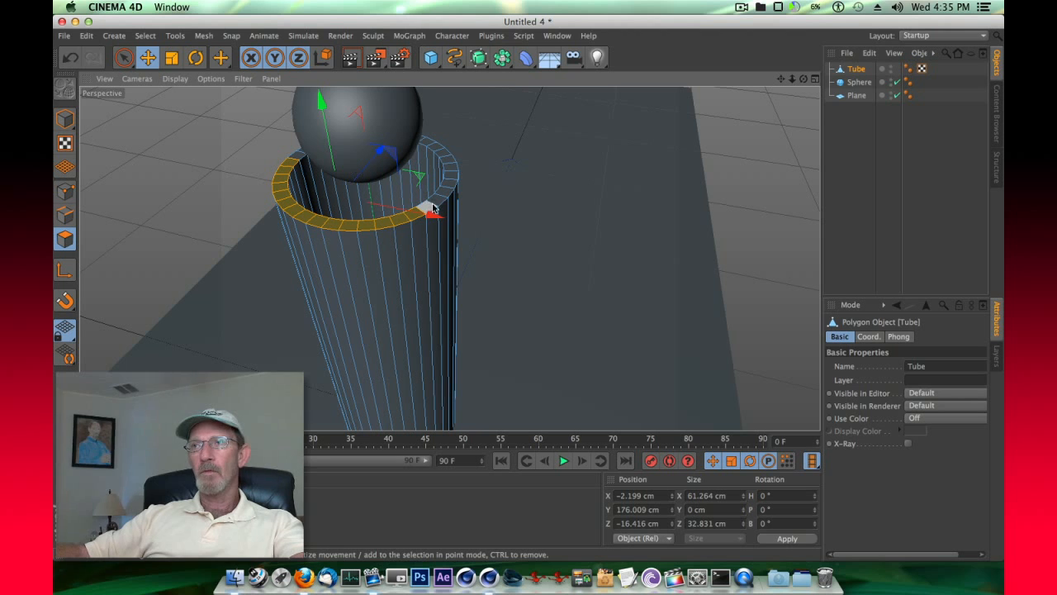
pyautogui.moveTo(433, 213); pyautogui.dragTo(446, 195)
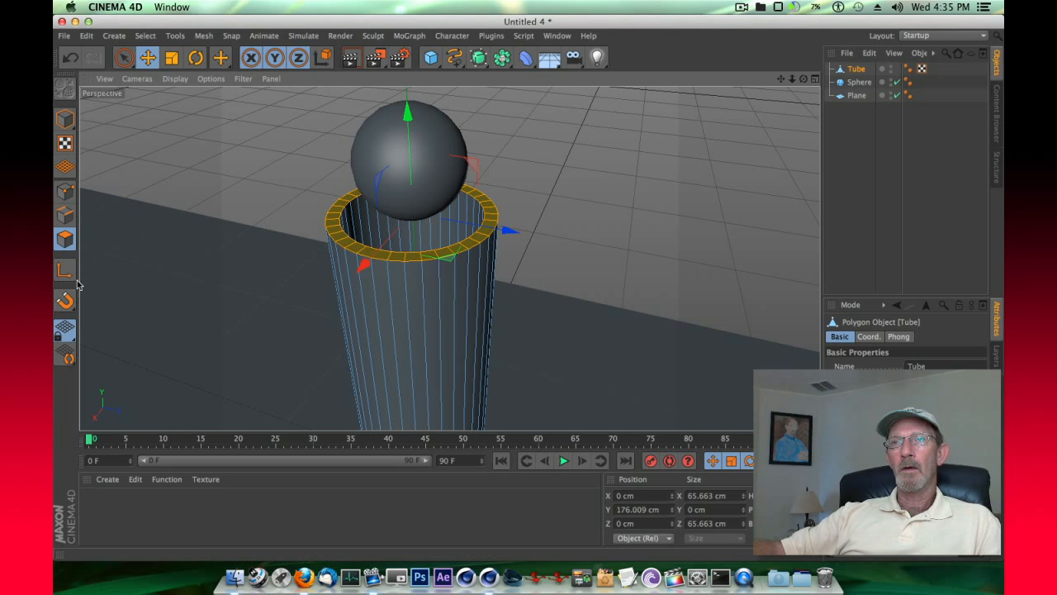
pyautogui.moveTo(65, 271)
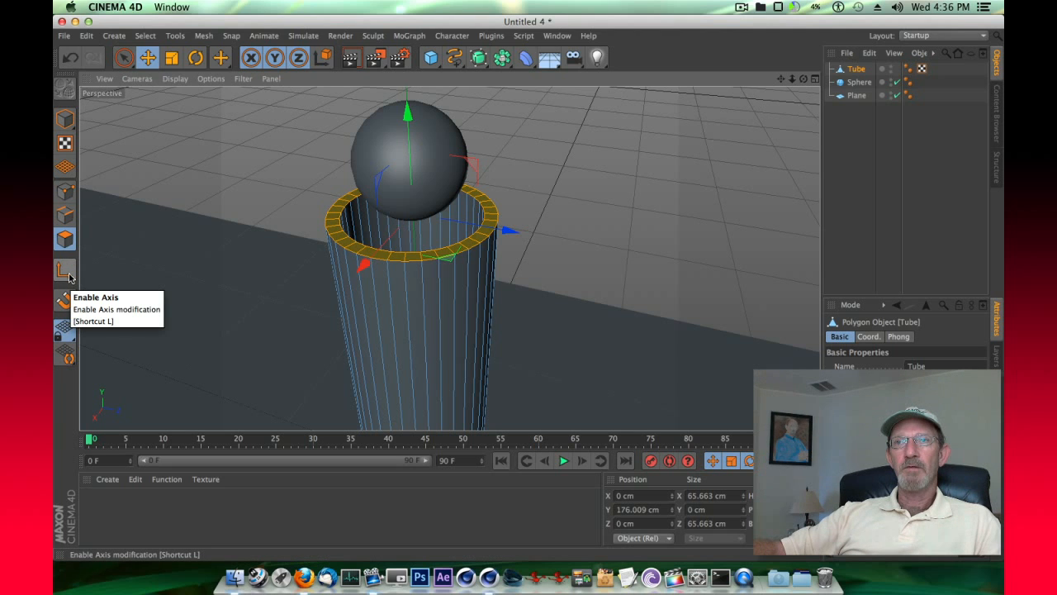
# Enable Axis and shift the rim selection's pivot to the tube's outer edge.
pyautogui.click(66, 273)
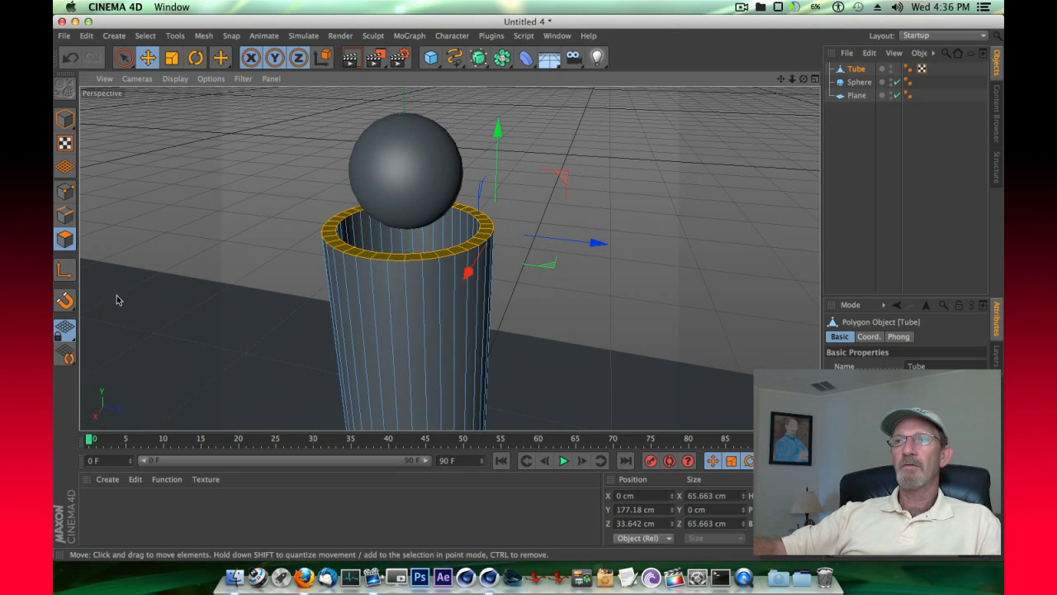
# Rotate the rim faces repeatedly around the offset pivot to bend the tube top into a sideways elbow.
pyautogui.click(195, 56)
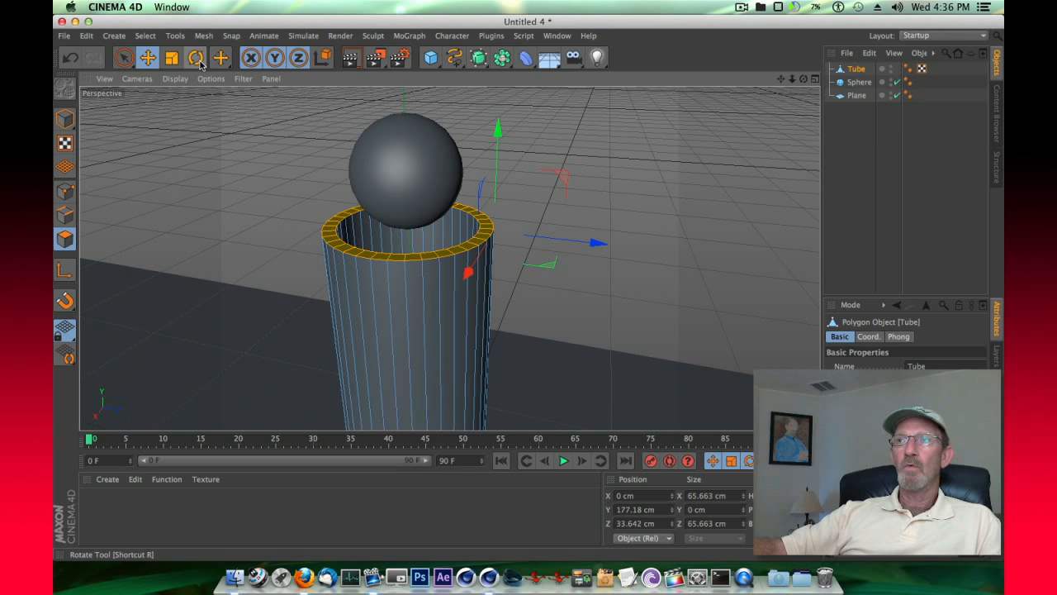
pyautogui.click(195, 56)
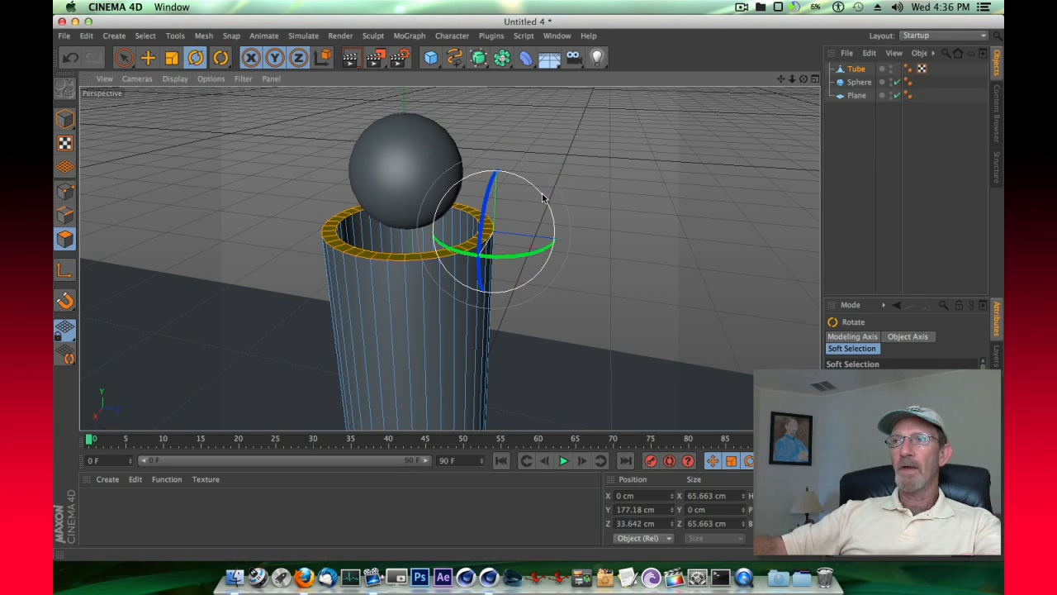
pyautogui.moveTo(538, 195)
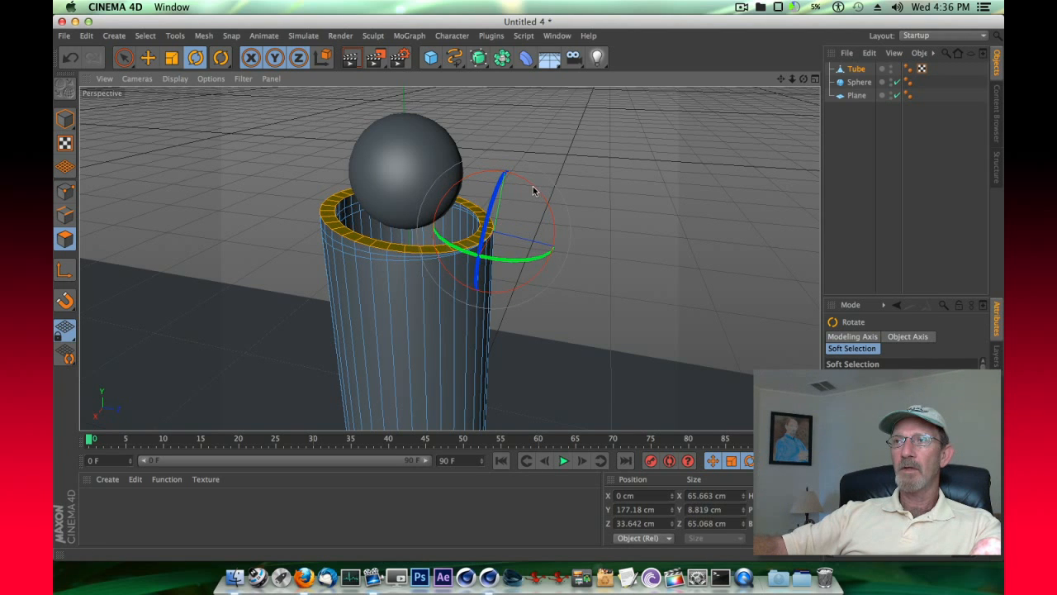
pyautogui.moveTo(504, 173); pyautogui.dragTo(535, 195)
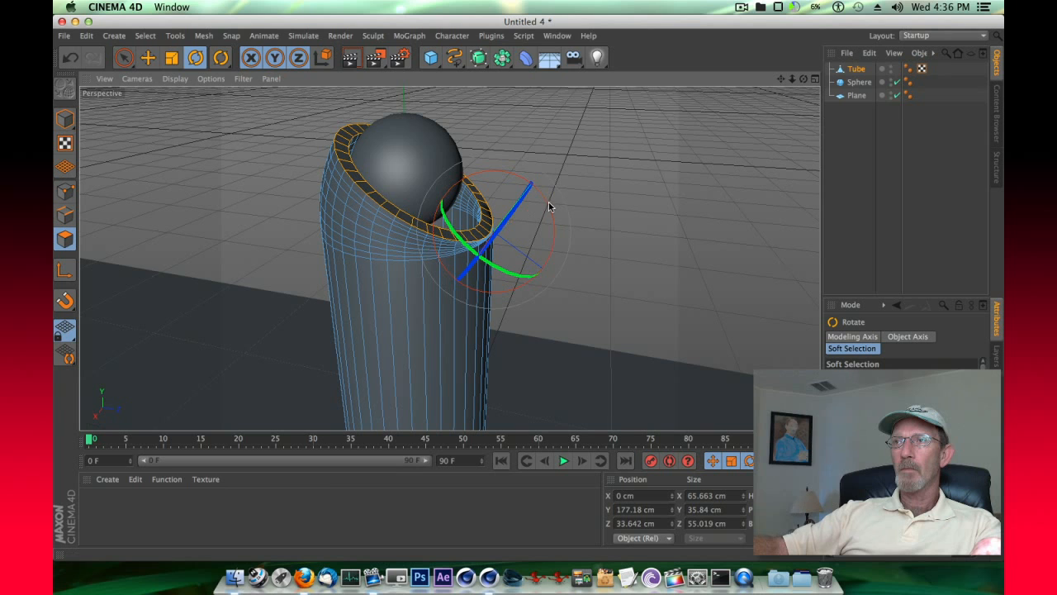
pyautogui.moveTo(528, 182); pyautogui.dragTo(548, 212)
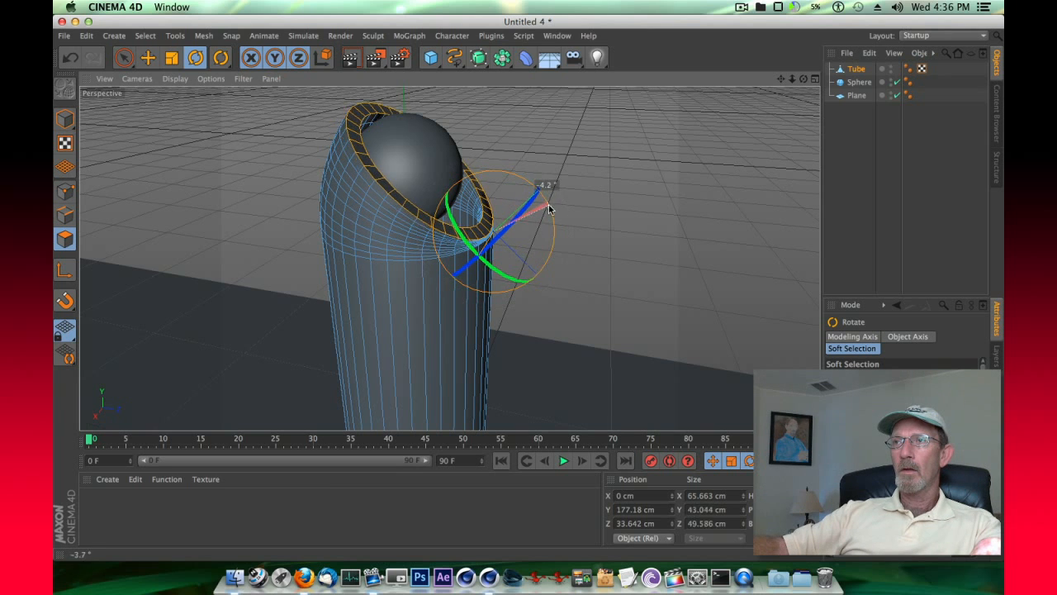
pyautogui.moveTo(548, 212); pyautogui.dragTo(558, 223)
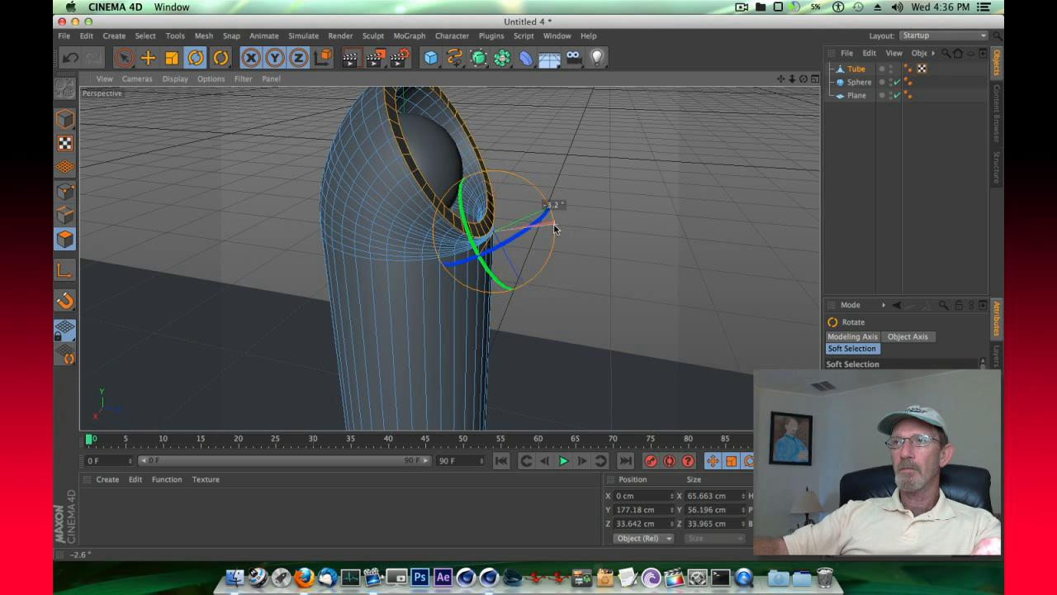
pyautogui.moveTo(553, 228); pyautogui.dragTo(559, 261)
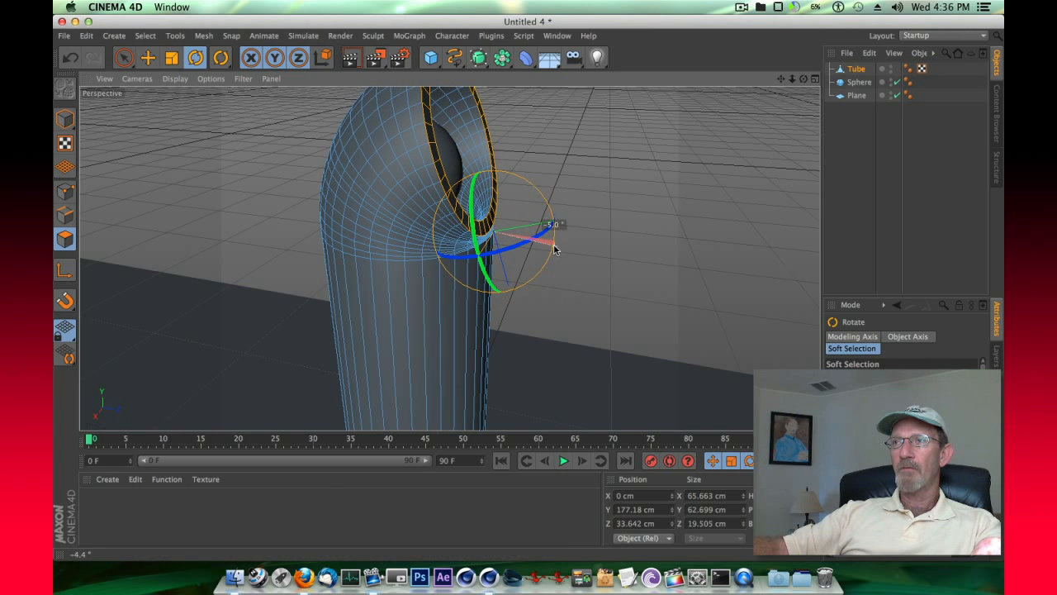
pyautogui.click(64, 237)
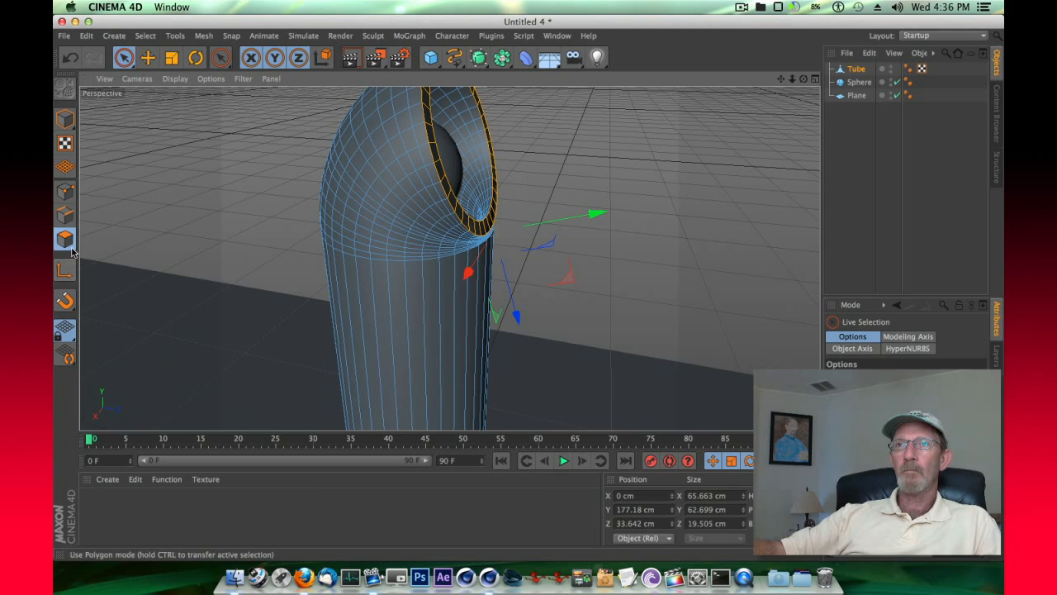
# In Model mode rotate the whole tube nearly horizontal as a sloping chute, then reset the view.
pyautogui.click(64, 119)
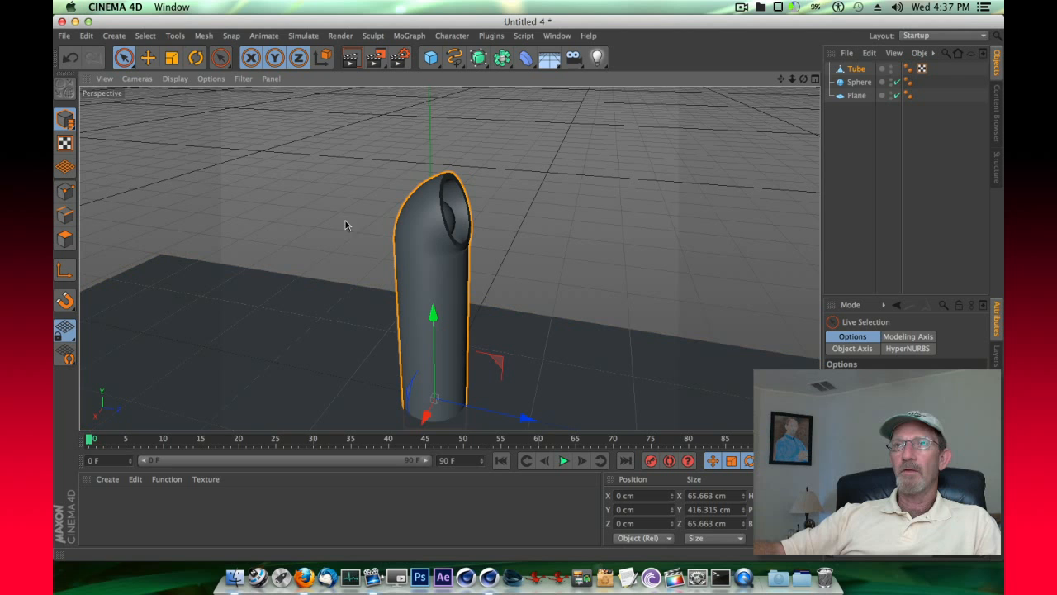
pyautogui.click(221, 56)
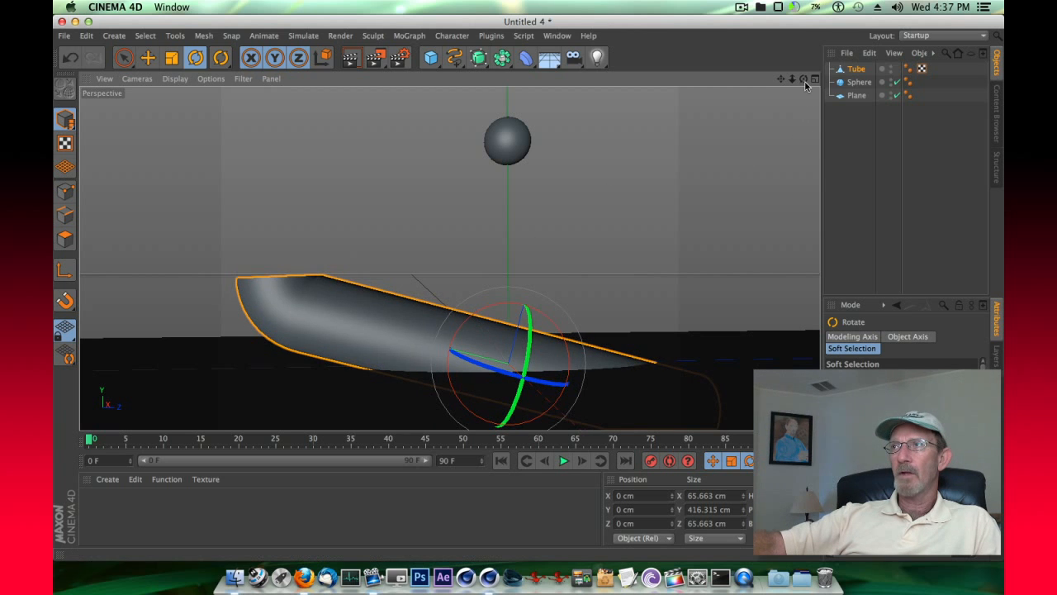
pyautogui.click(149, 56)
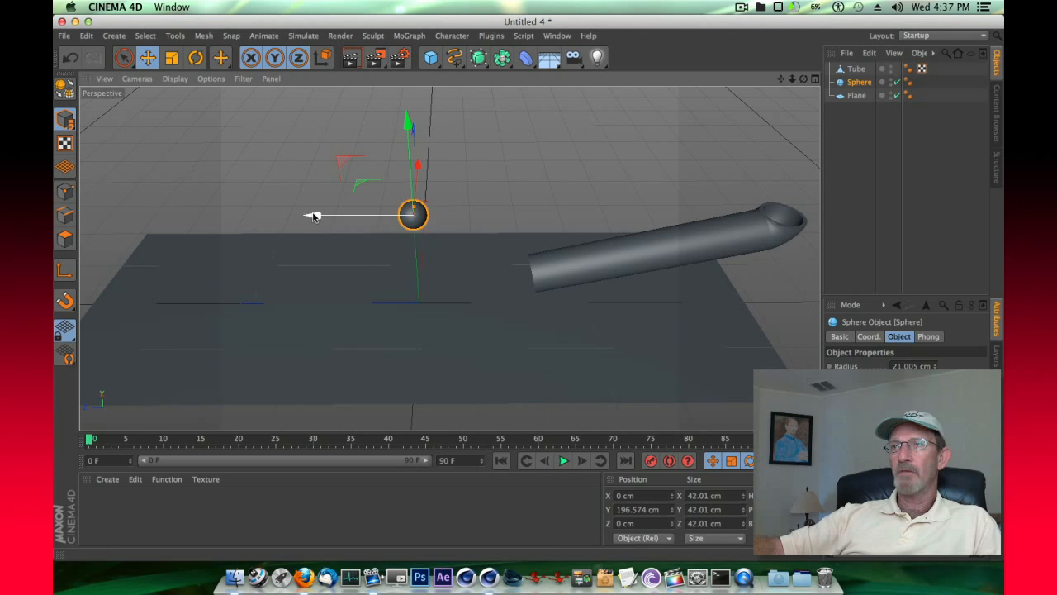
# Move the sphere across the plane and raise it high above the tube's upper end.
pyautogui.moveTo(412, 215); pyautogui.dragTo(790, 213)
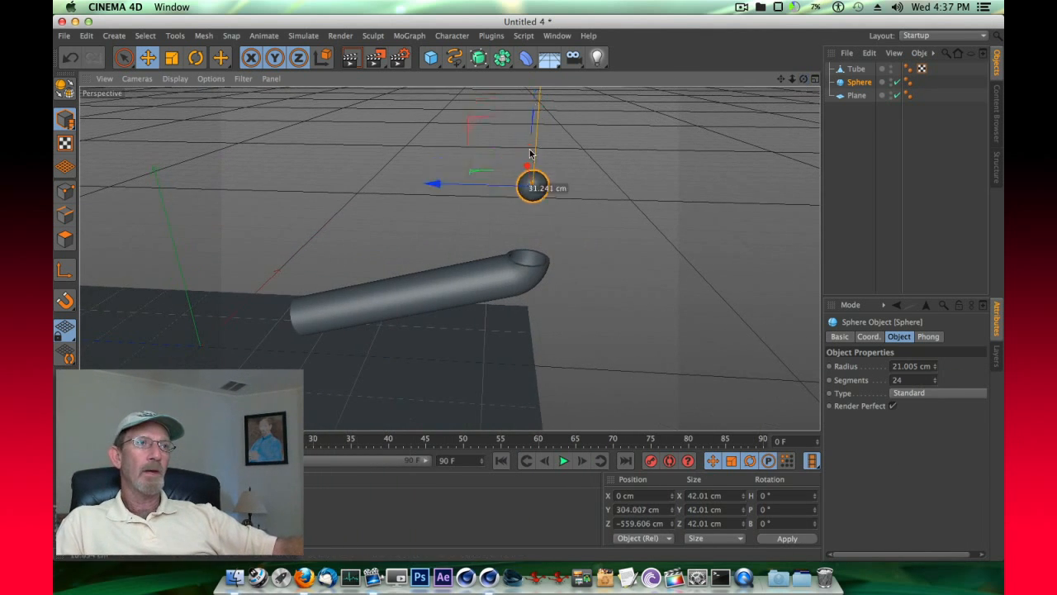
pyautogui.moveTo(532, 188); pyautogui.dragTo(532, 261)
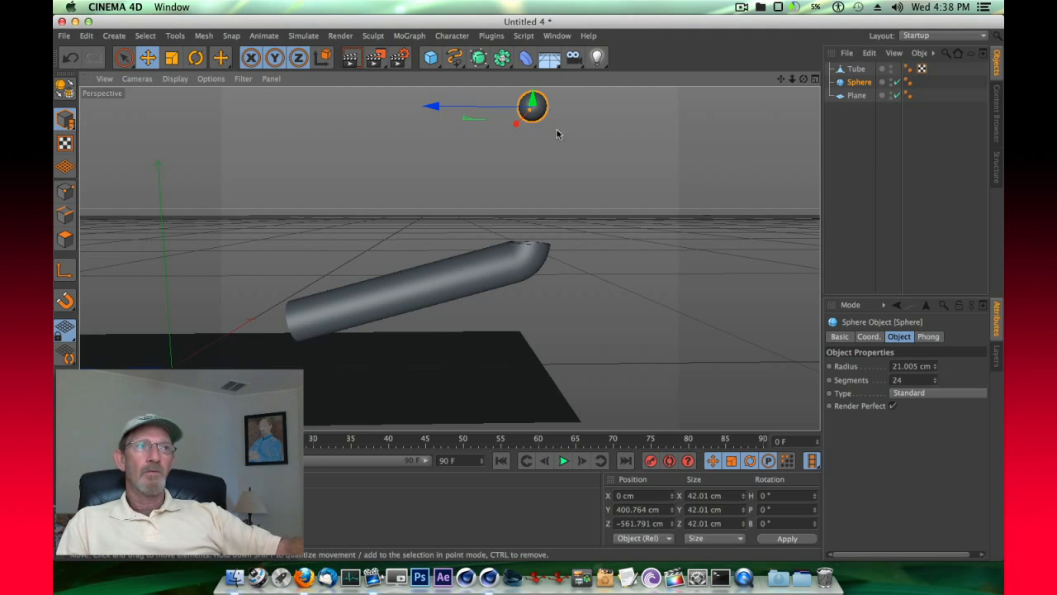
pyautogui.moveTo(611, 164)
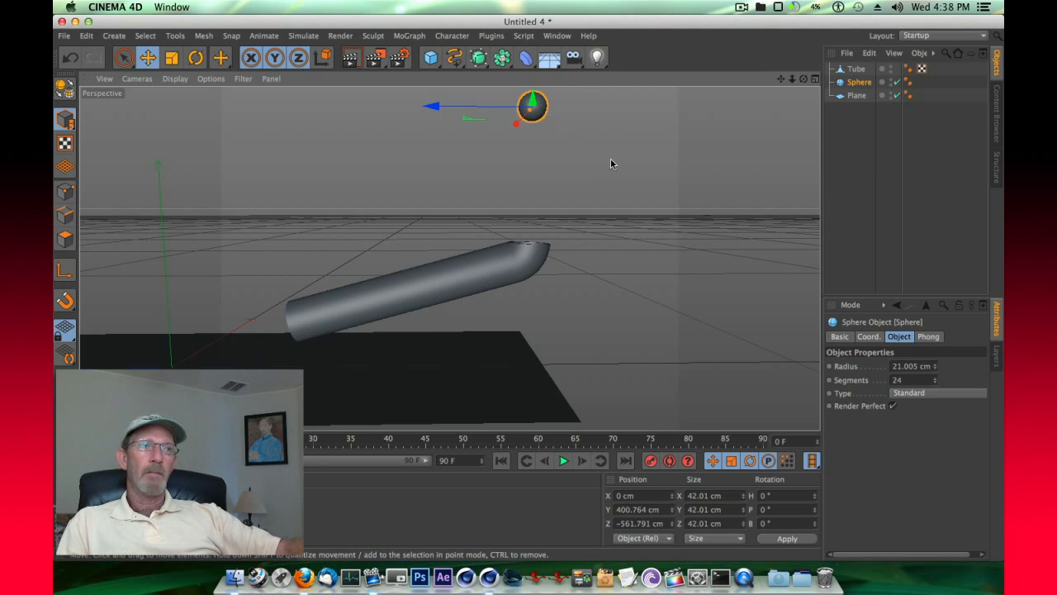
pyautogui.moveTo(651, 198)
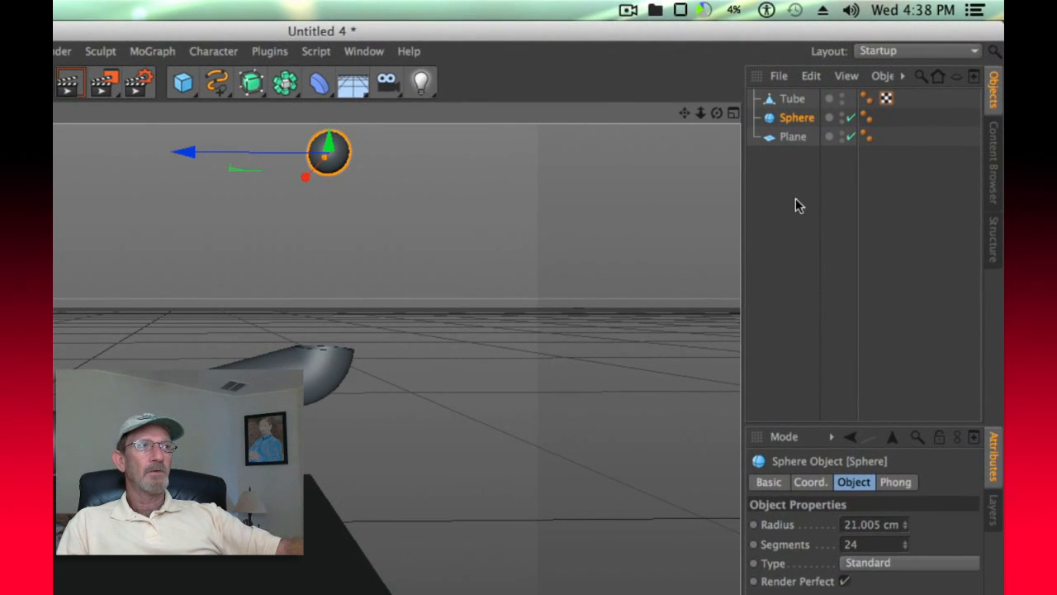
# Add a Dynamics Body simulation tag to the tube, then bring up tag options for the plane.
pyautogui.rightClick(796, 117)
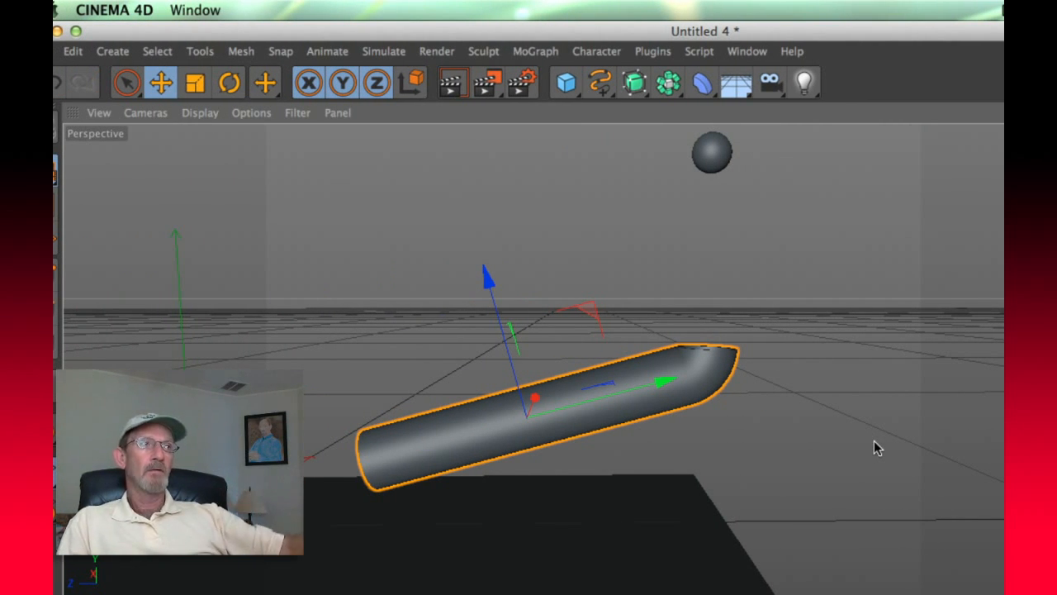
pyautogui.rightClick(792, 100)
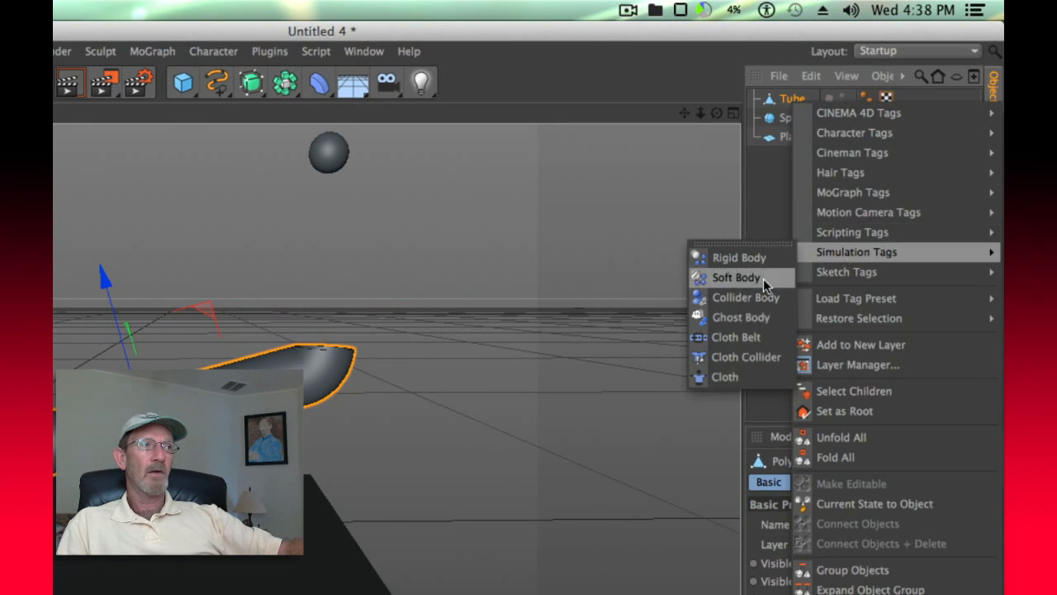
pyautogui.click(735, 278)
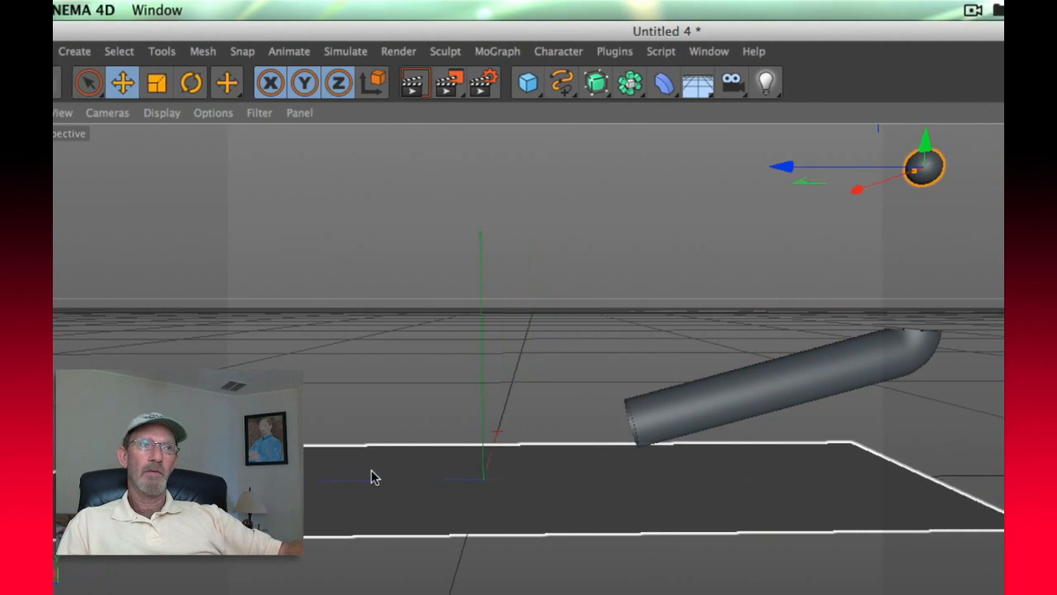
pyautogui.click(792, 136)
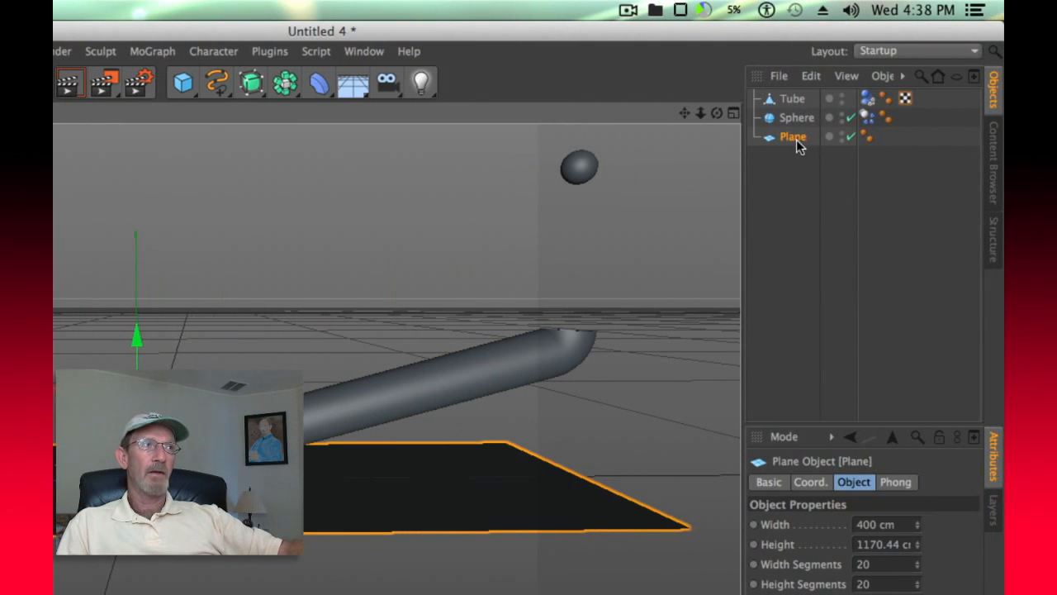
pyautogui.rightClick(793, 136)
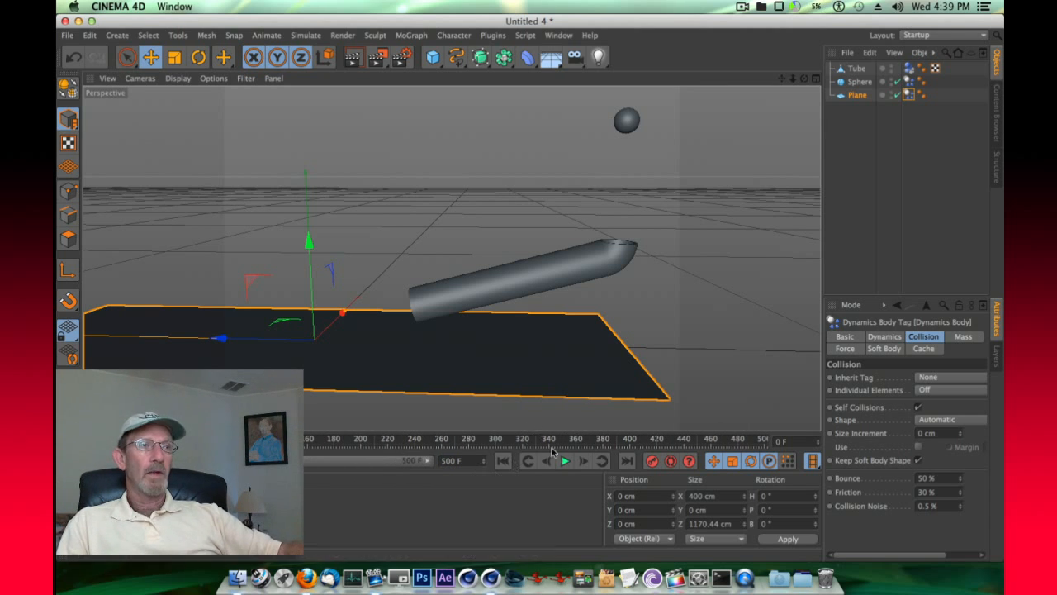
# Play the simulation once so the ball drops onto the chute's end, then stop.
pyautogui.click(565, 461)
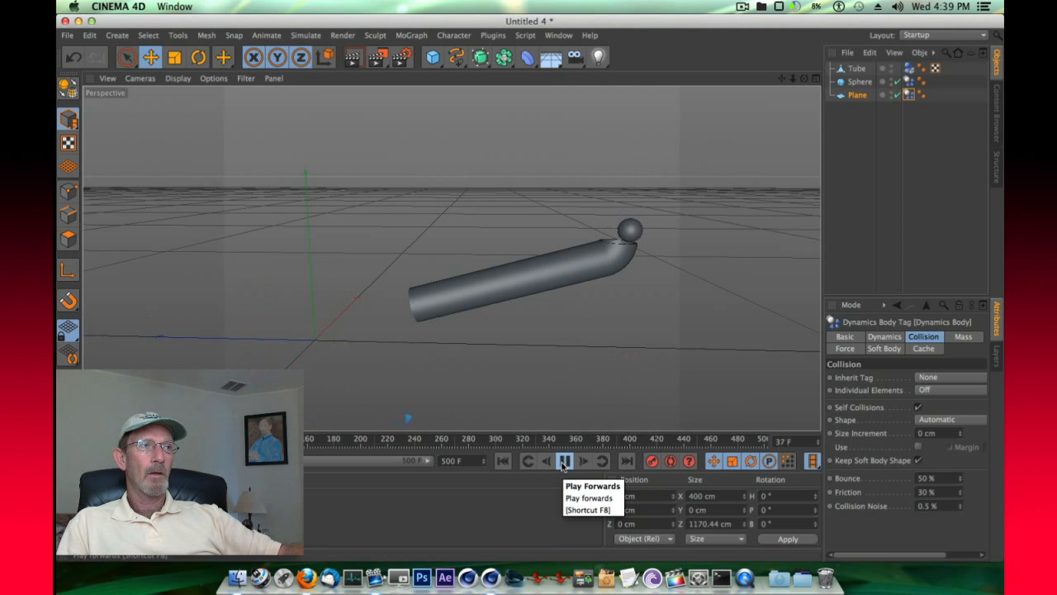
pyautogui.click(564, 461)
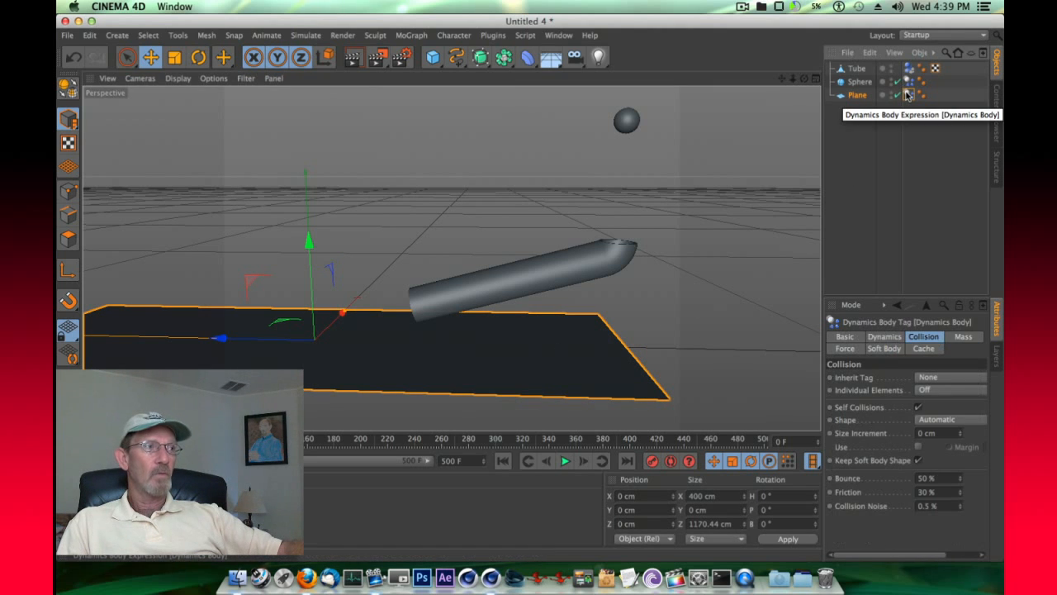
pyautogui.moveTo(948, 320)
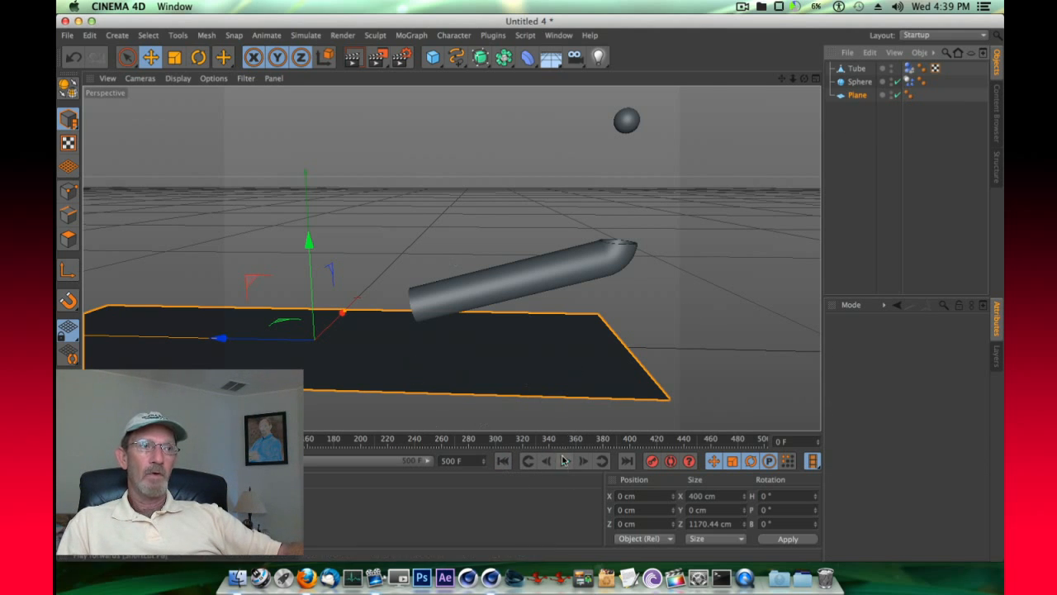
# Re-apply the plane's Dynamics Body tag and replay the simulation several times as the ball falls into the tube.
pyautogui.click(565, 461)
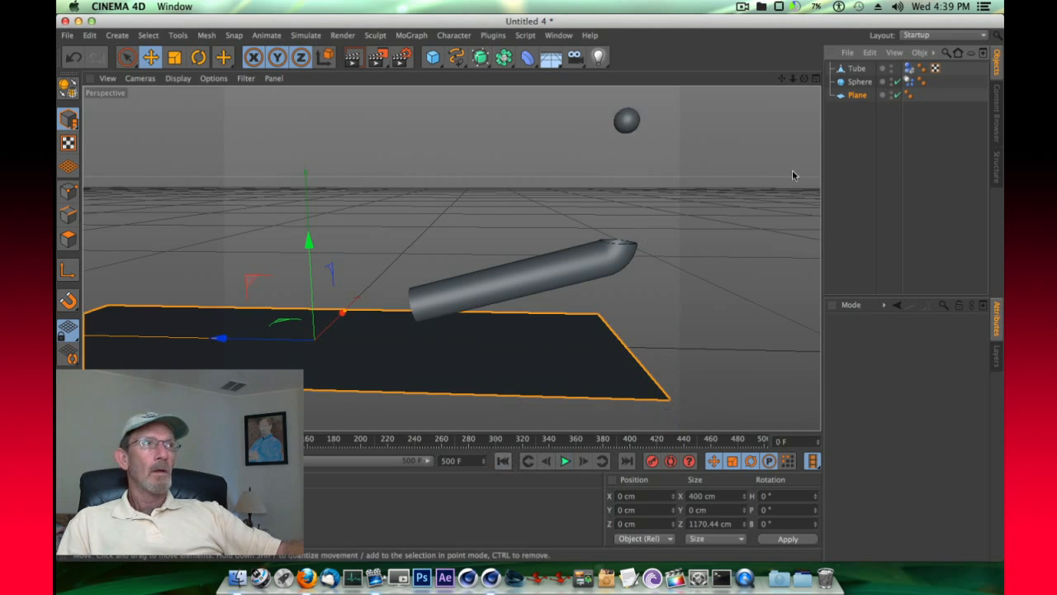
pyautogui.rightClick(858, 94)
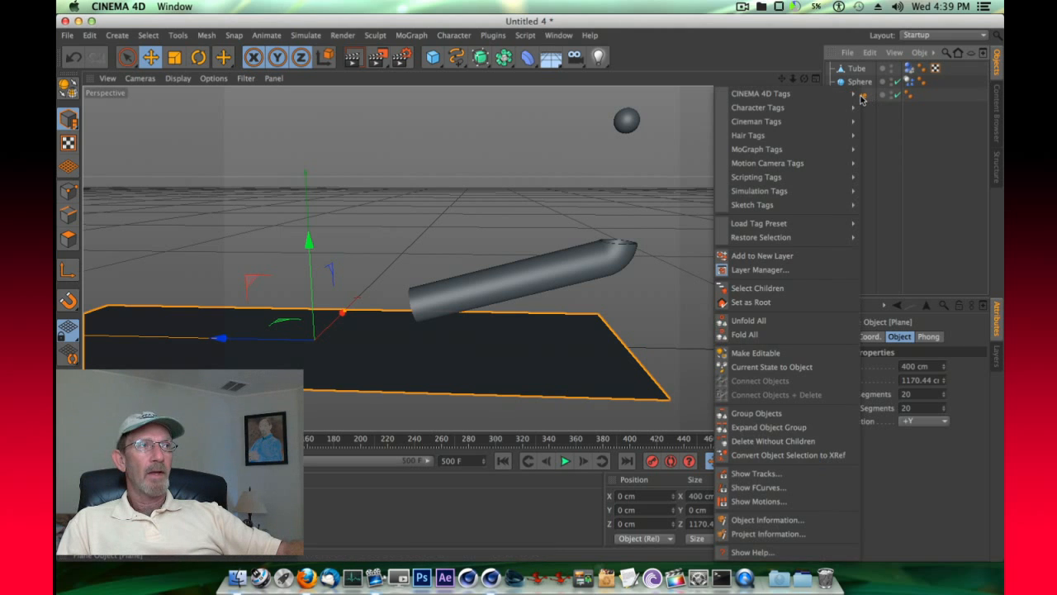
pyautogui.moveTo(746, 135)
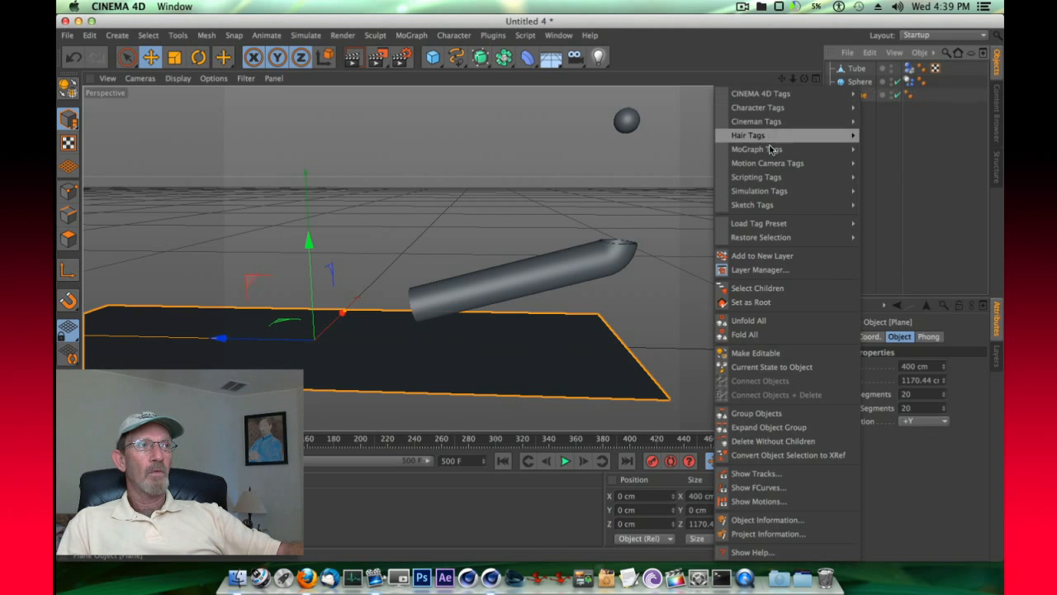
pyautogui.moveTo(758, 191)
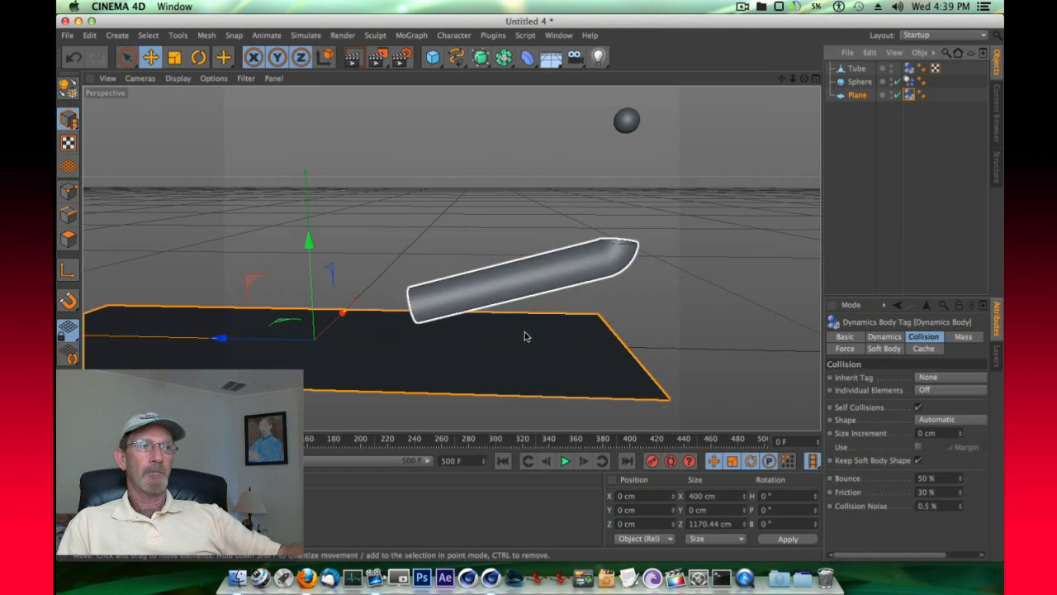
pyautogui.click(565, 461)
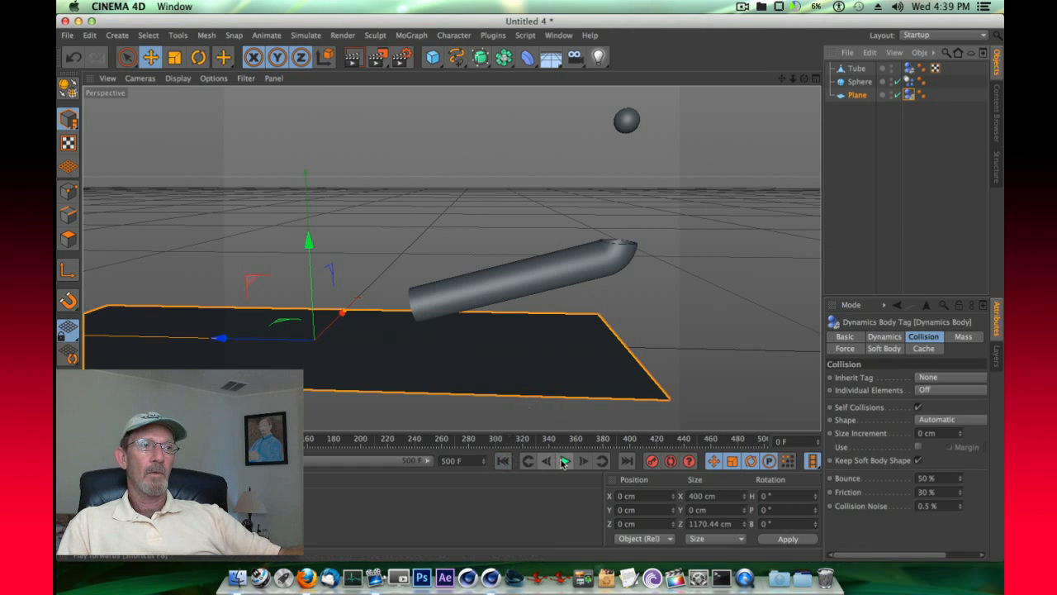
pyautogui.click(565, 461)
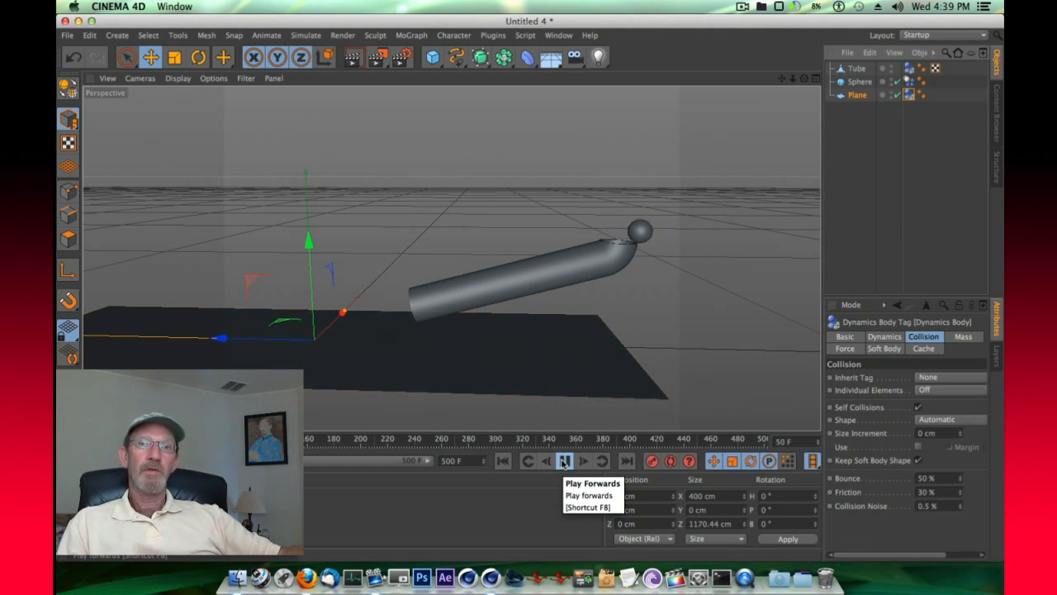
pyautogui.click(565, 461)
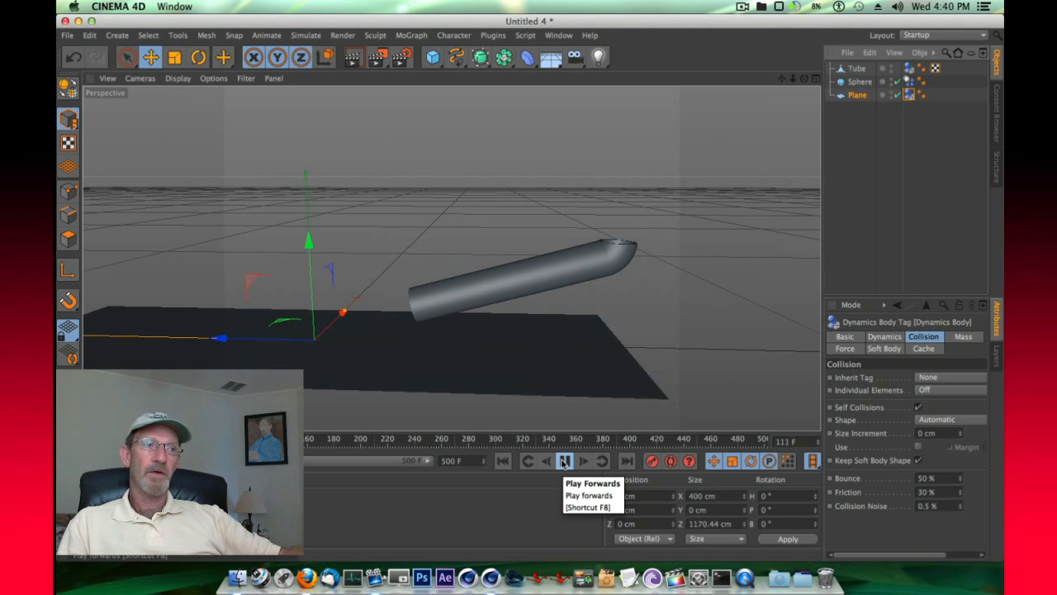
pyautogui.click(565, 460)
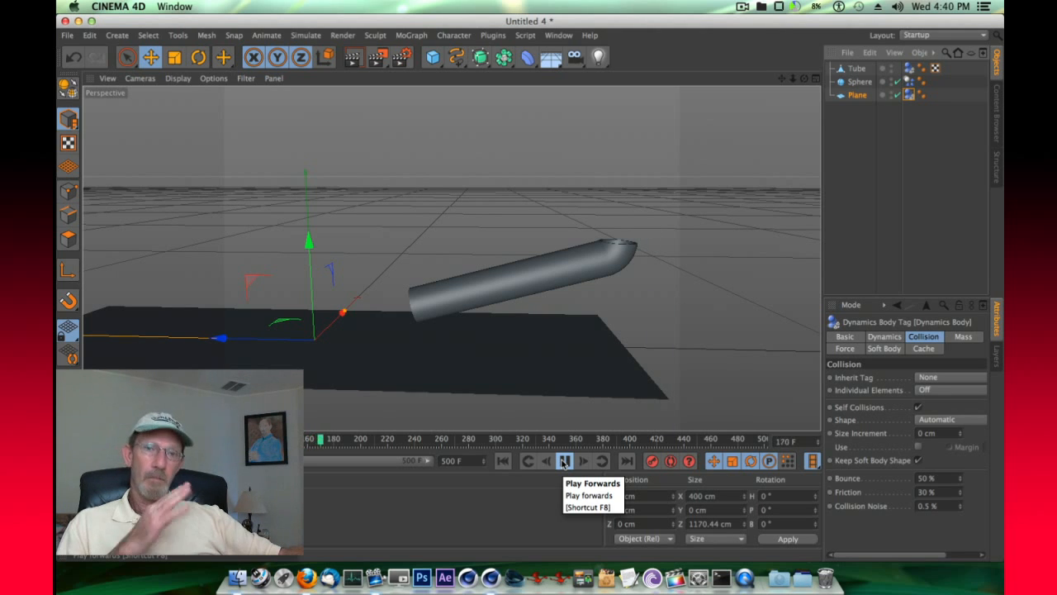
pyautogui.click(565, 461)
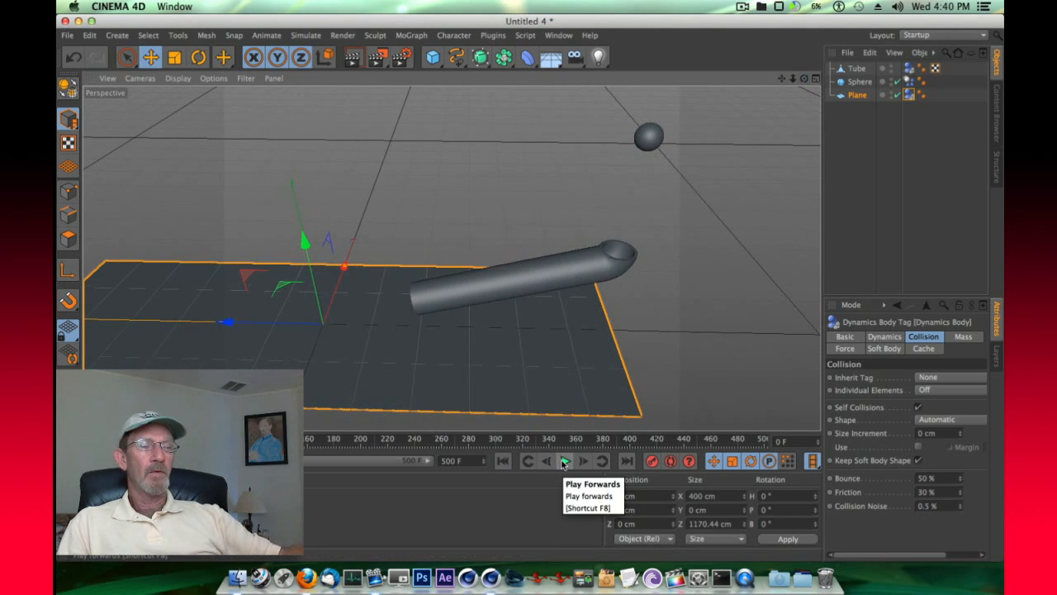
pyautogui.click(565, 461)
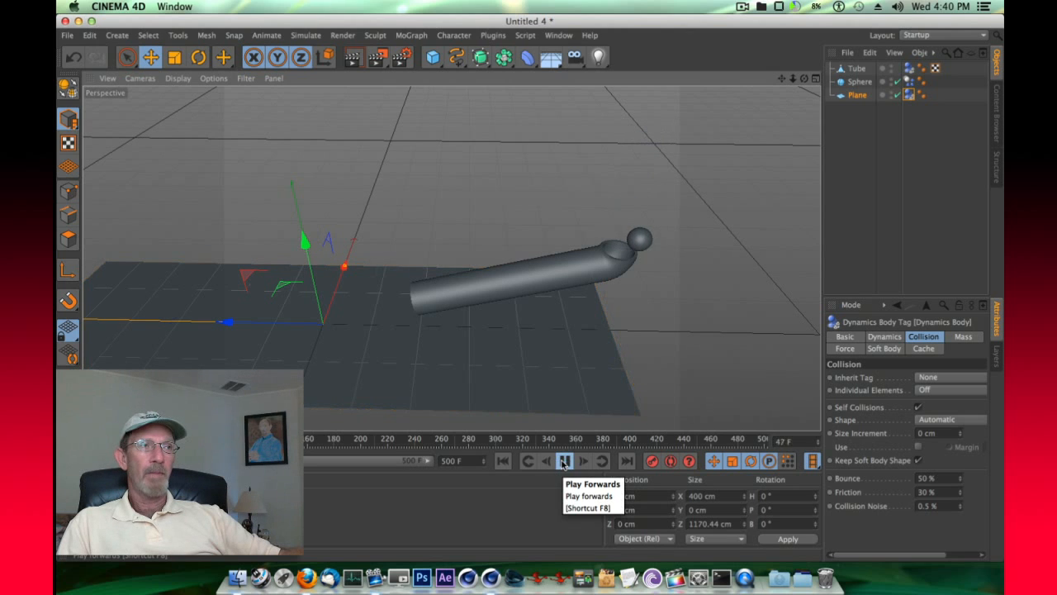
pyautogui.click(565, 461)
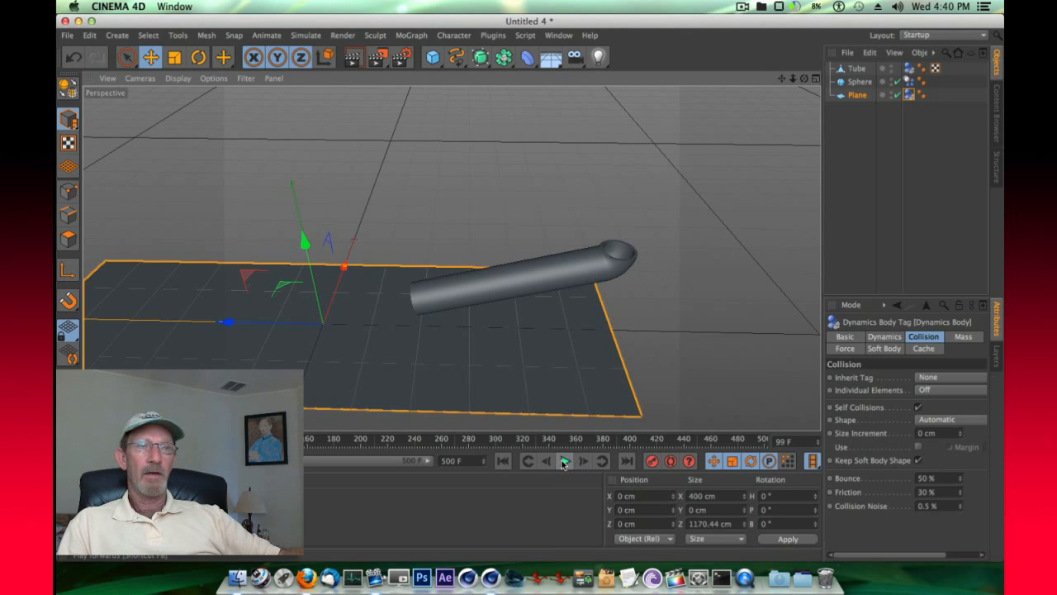
pyautogui.moveTo(565, 461)
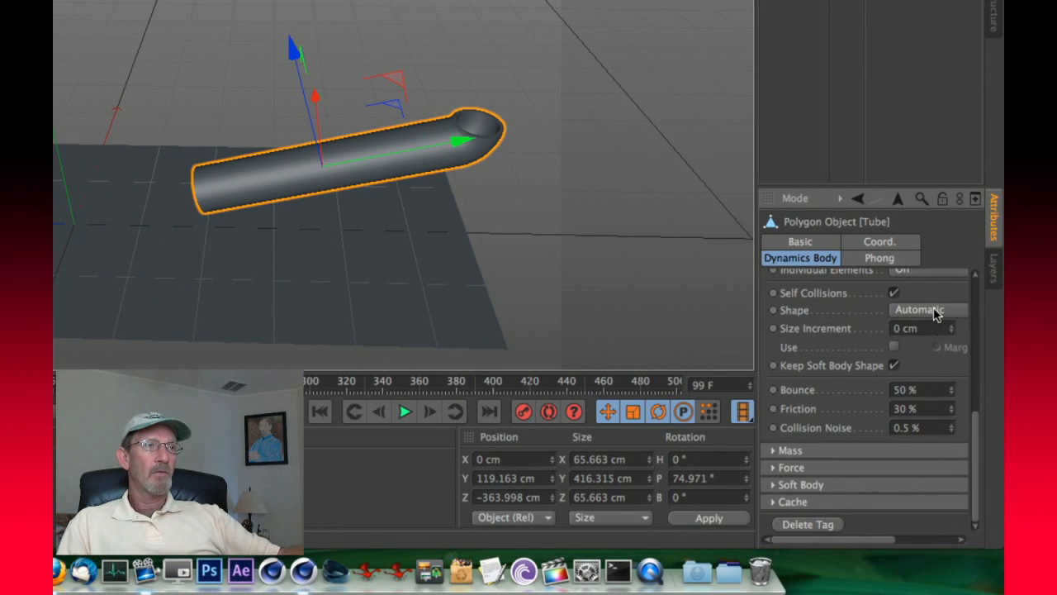
# Set the Tube's collision shape to Static Mesh and replay so the ball exits onto the plane.
pyautogui.click(928, 310)
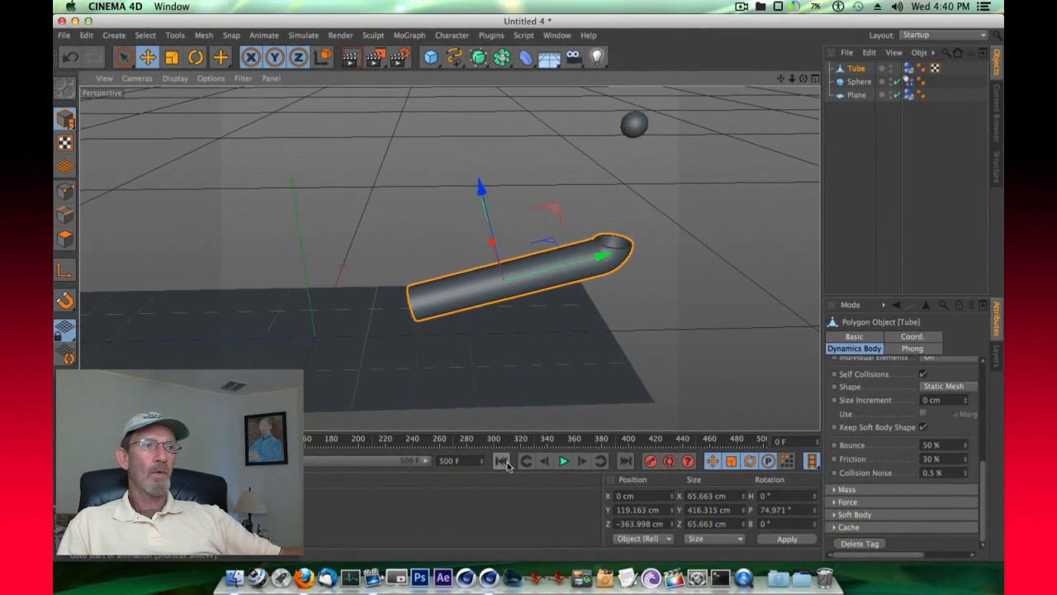
pyautogui.click(565, 459)
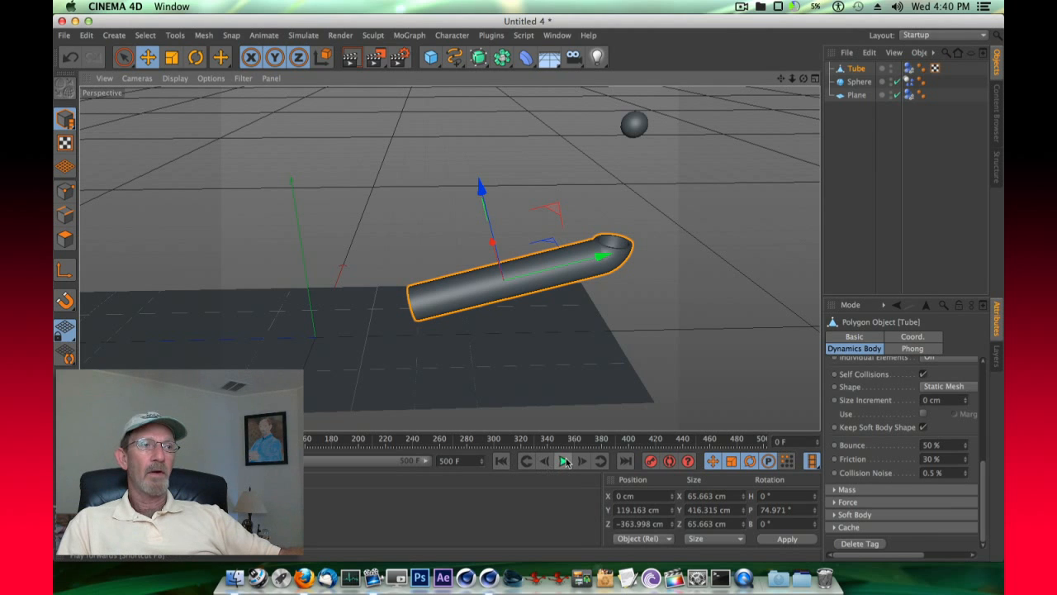
pyautogui.moveTo(565, 461)
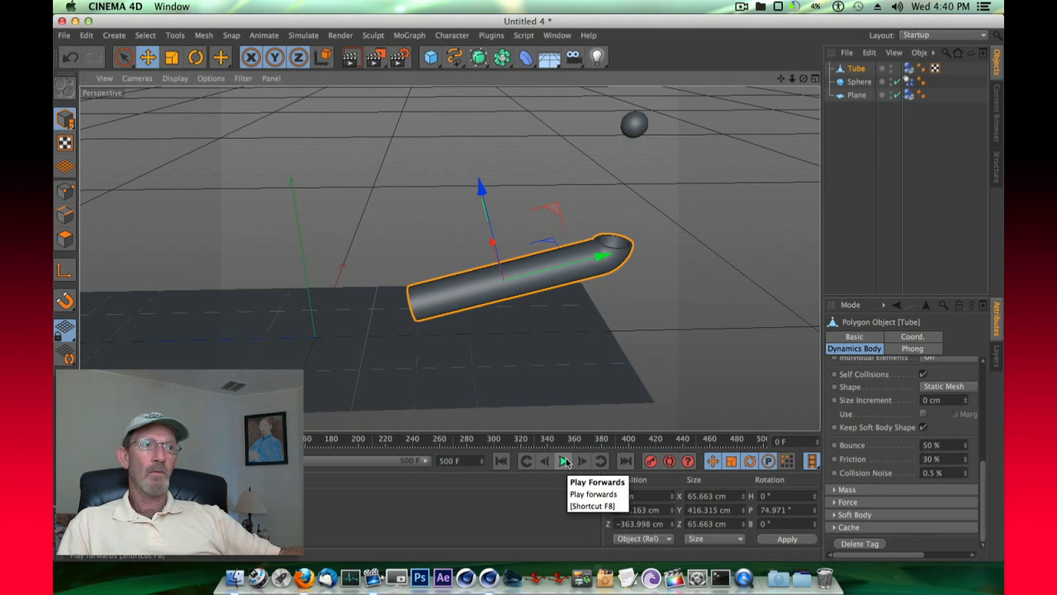
pyautogui.click(565, 461)
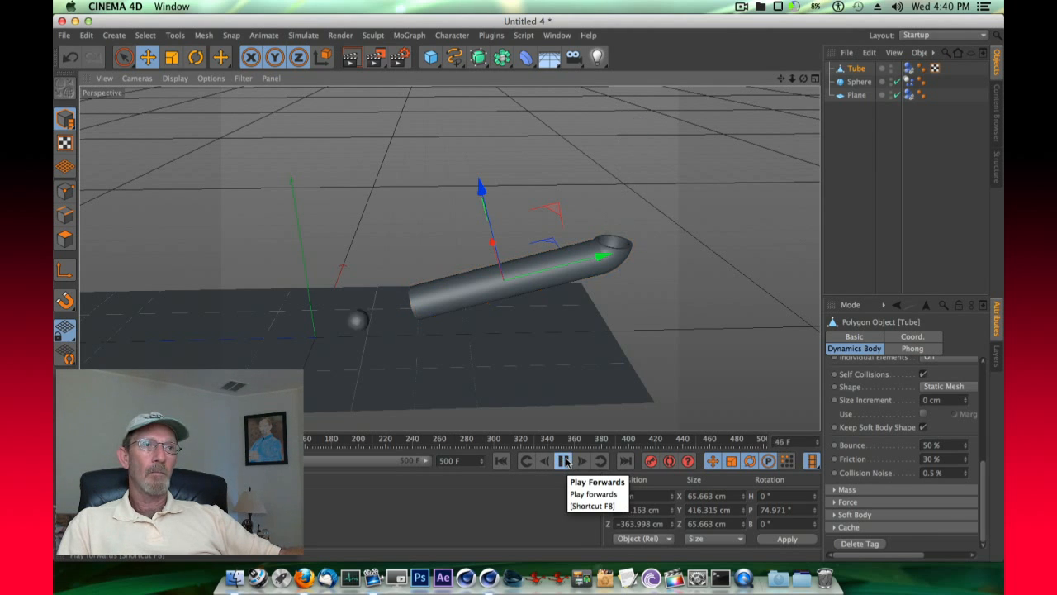
pyautogui.click(565, 460)
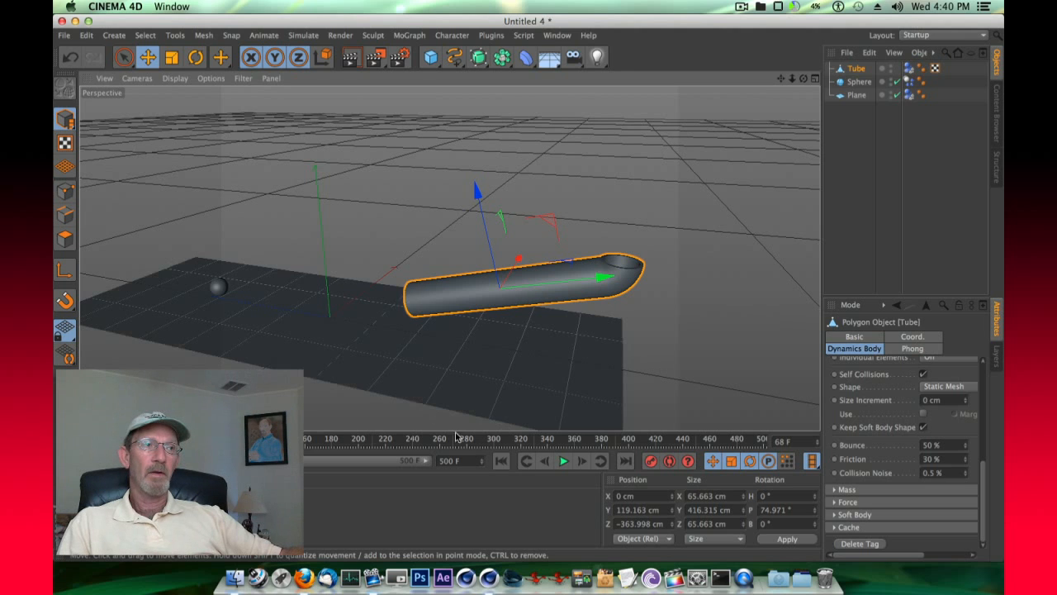
pyautogui.click(561, 461)
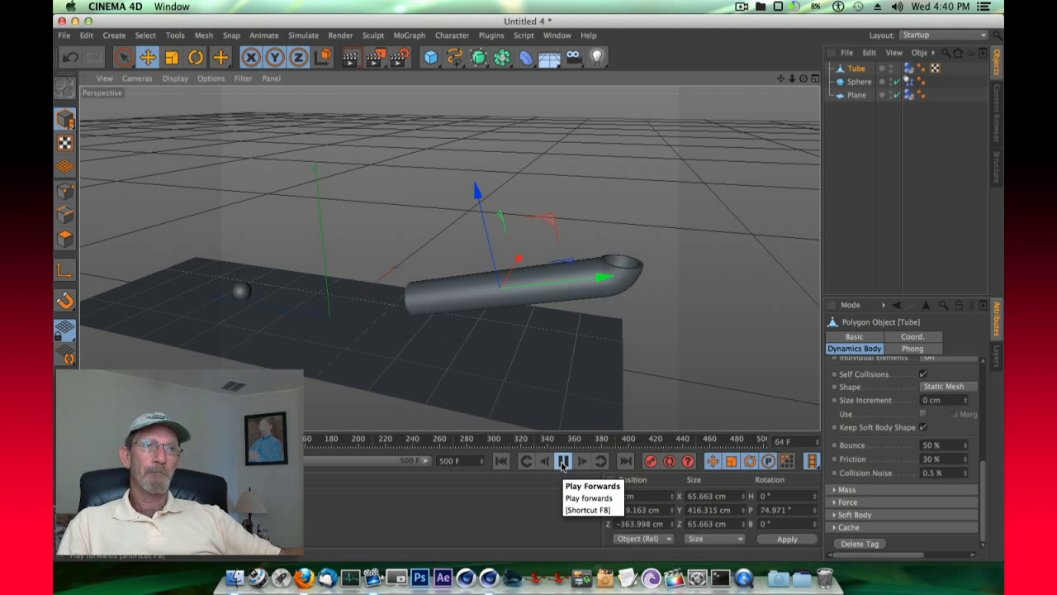
pyautogui.click(563, 461)
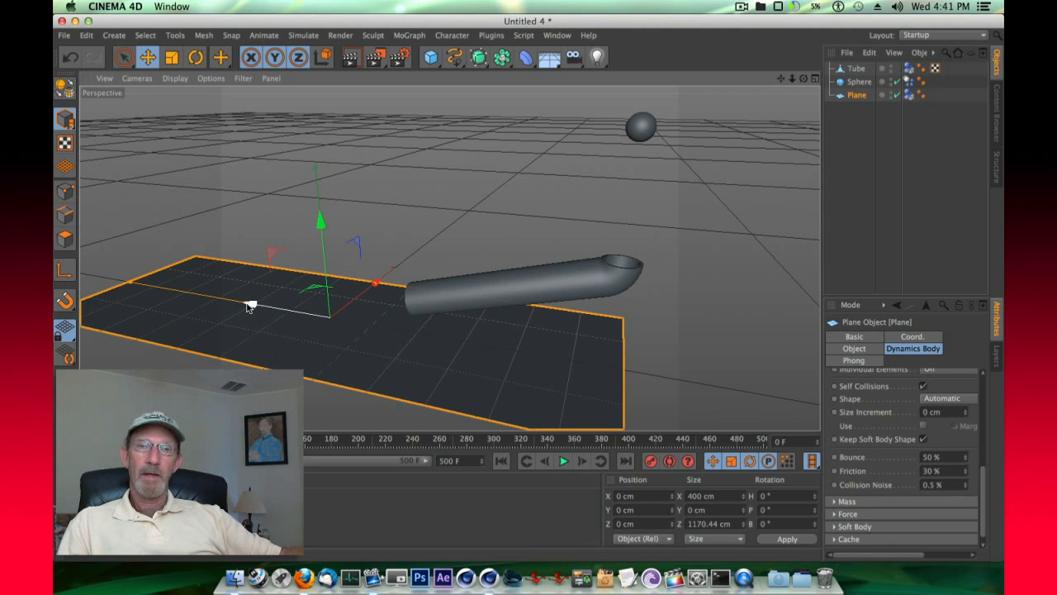
# Convert the Plane to an editable polygon object via Make Editable, ready to raise its end edge.
pyautogui.rightClick(855, 94)
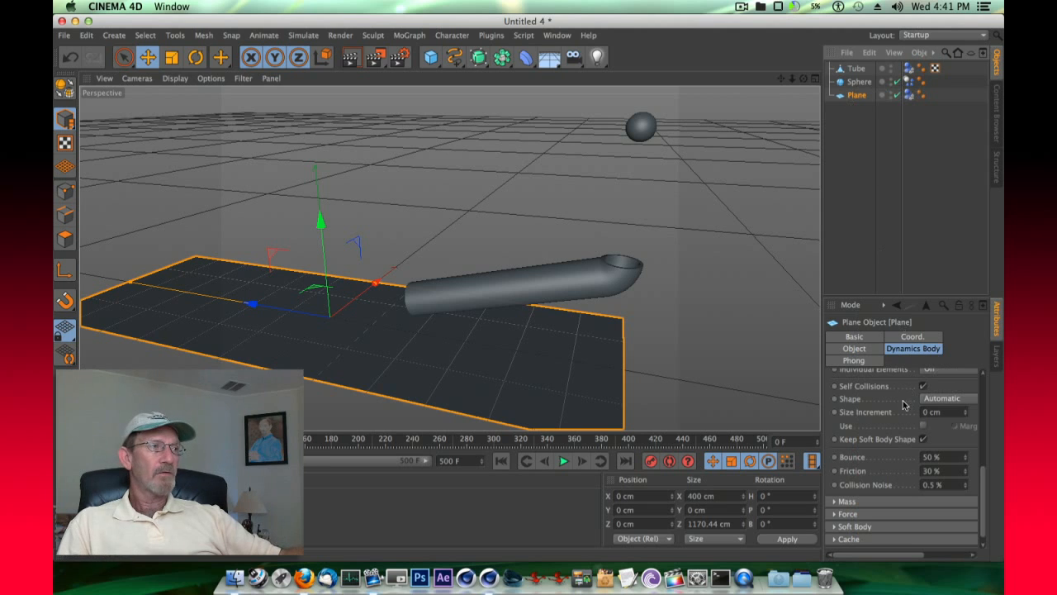
pyautogui.click(854, 347)
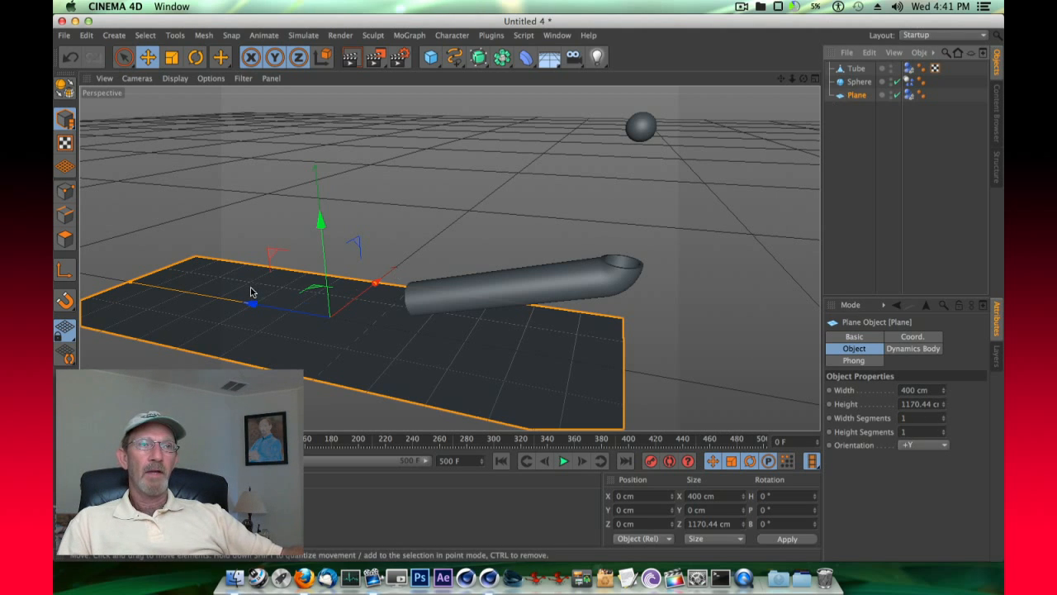
pyautogui.rightClick(855, 95)
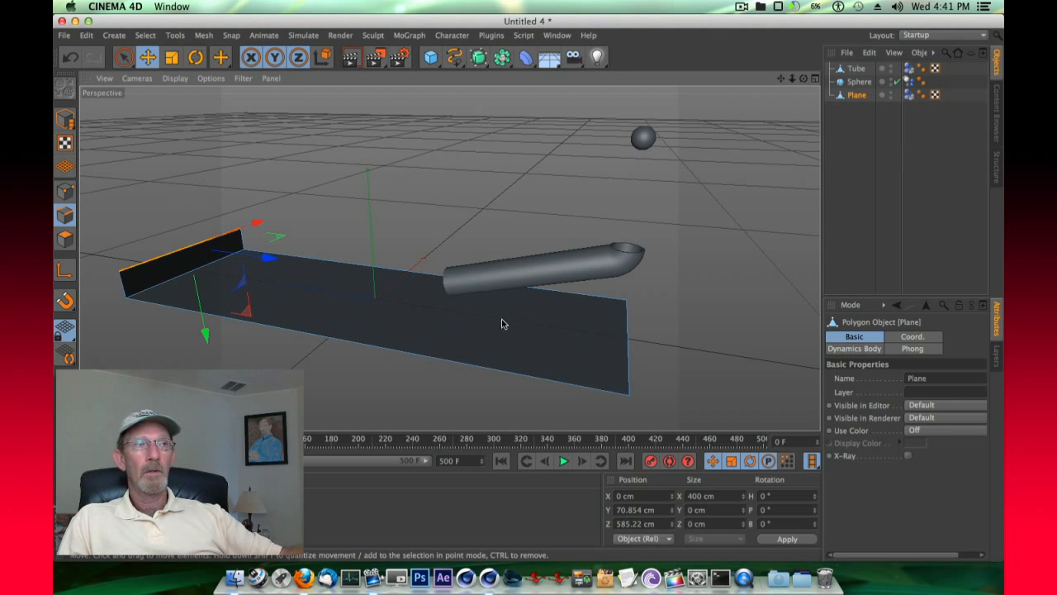
pyautogui.moveTo(388, 327)
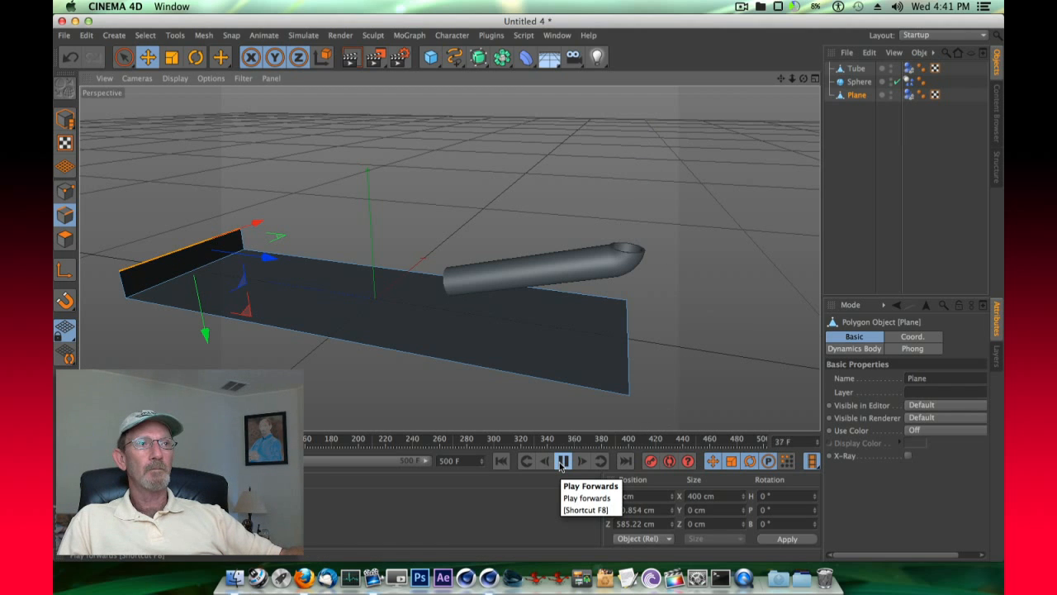
# Set the Plane's Dynamics Body shape to Static Mesh and replay so the ball rolls along it.
pyautogui.click(561, 461)
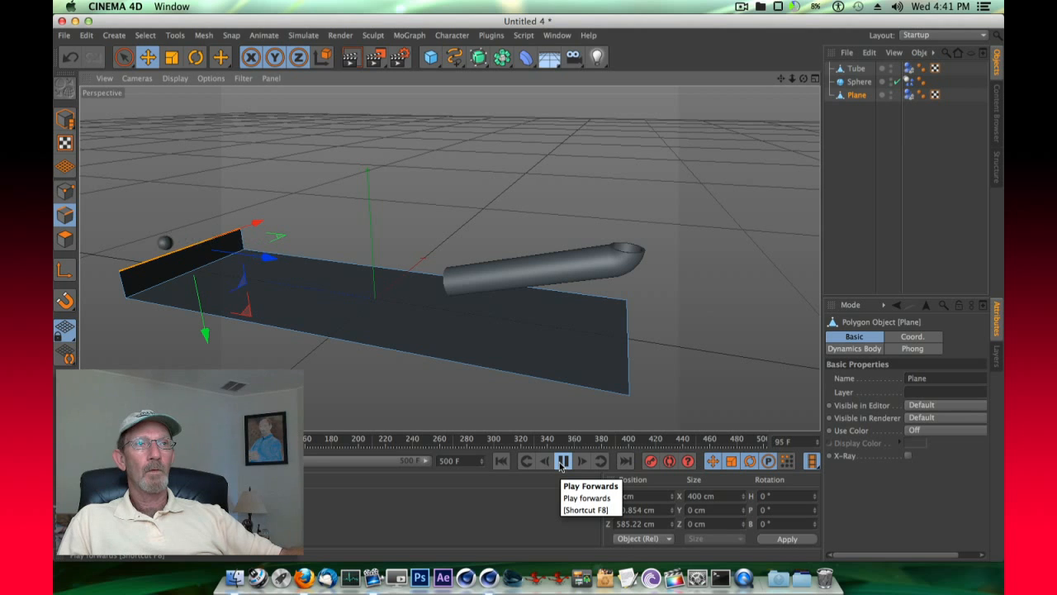
pyautogui.click(561, 460)
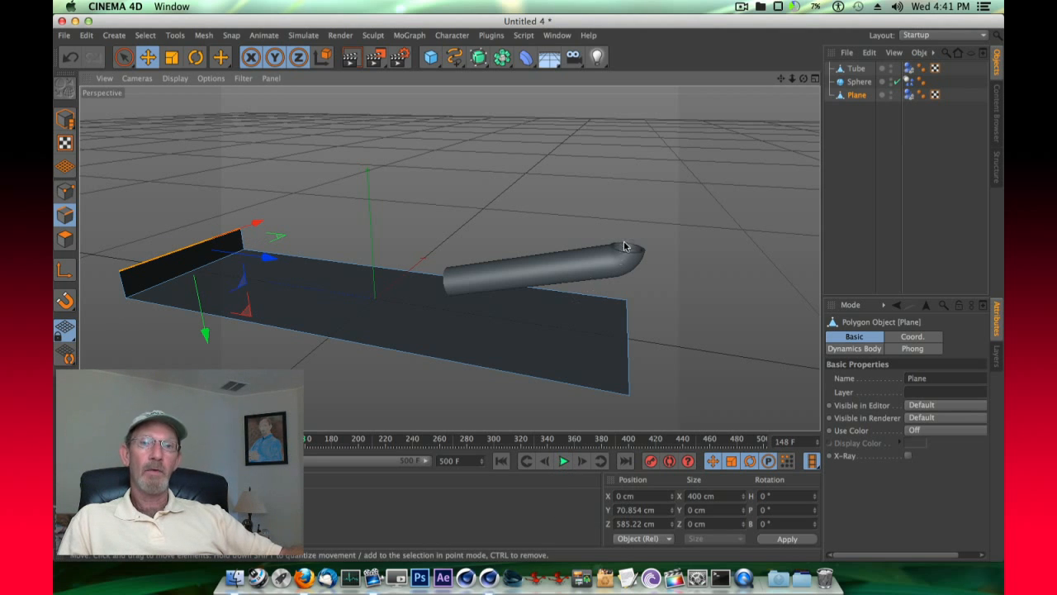
pyautogui.moveTo(625, 254)
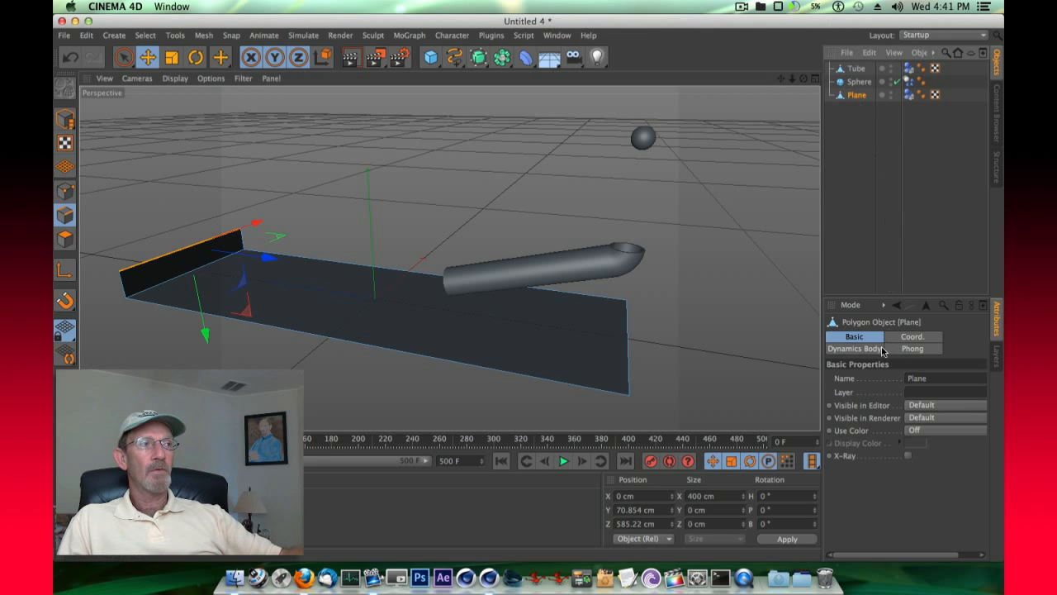
pyautogui.click(854, 347)
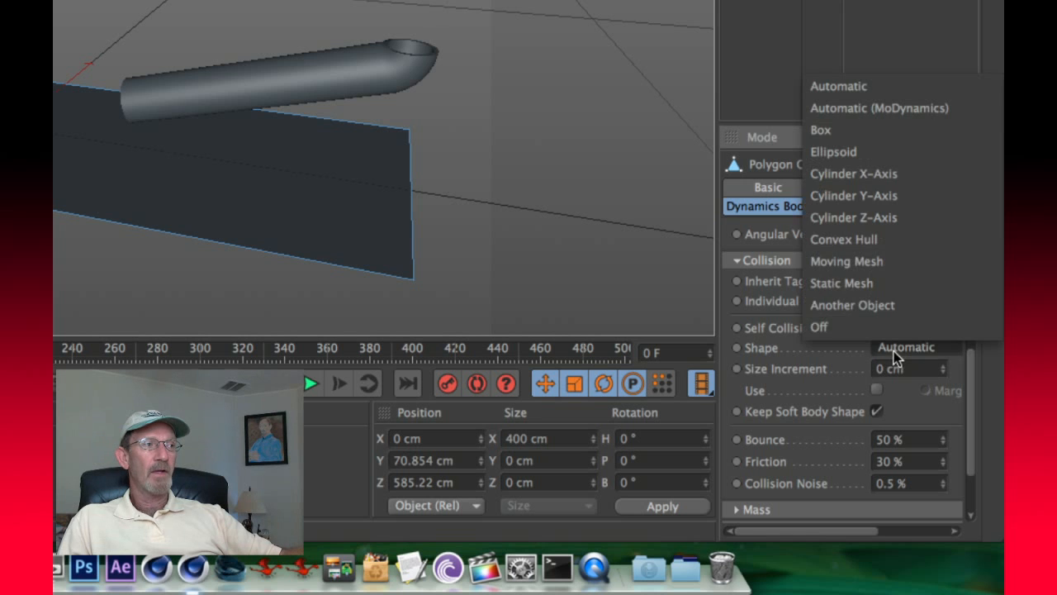
pyautogui.click(842, 282)
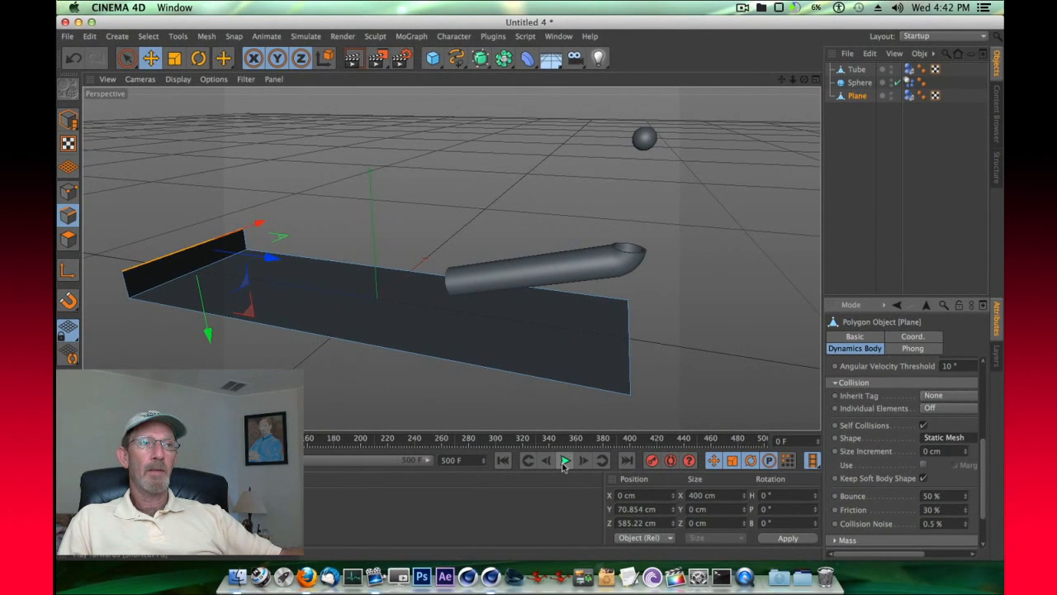
pyautogui.click(565, 459)
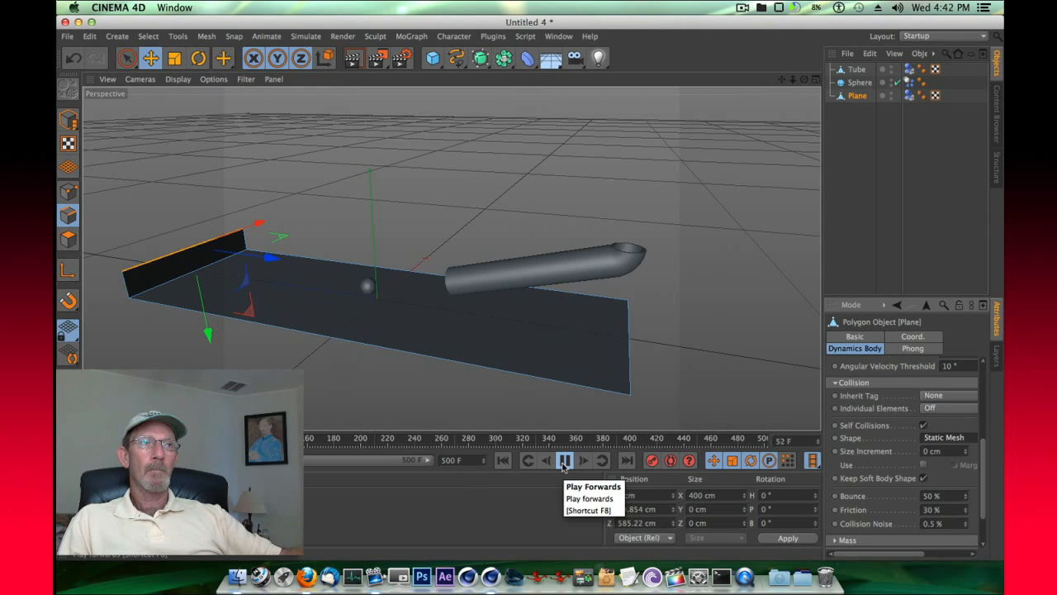
pyautogui.click(565, 459)
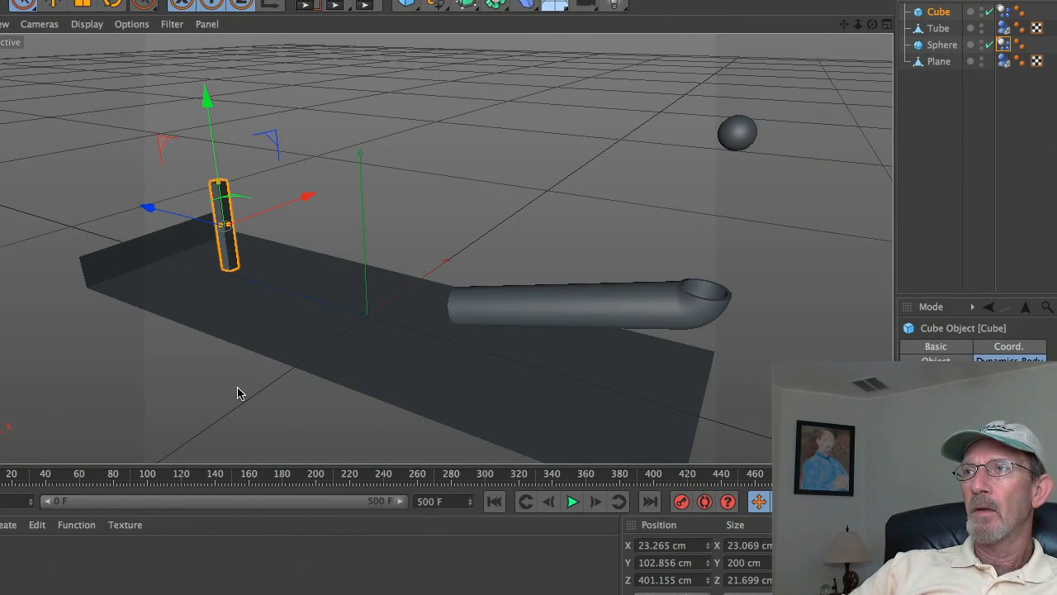
pyautogui.moveTo(499, 256)
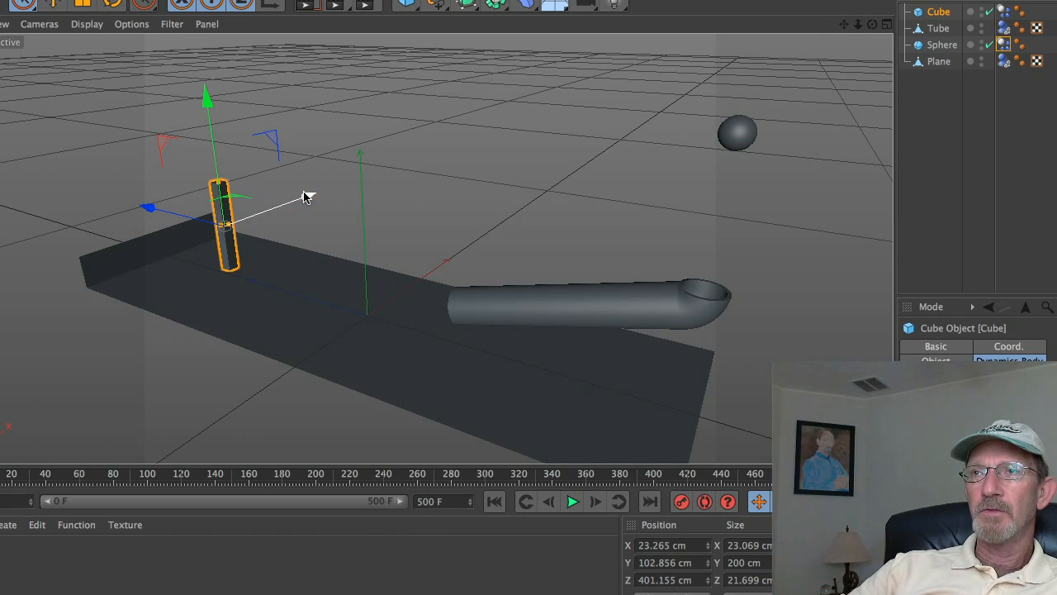
# Move the tall thin cube near the barrier and Ctrl-drag copies into a row of about twelve.
pyautogui.moveTo(310, 196); pyautogui.dragTo(287, 205)
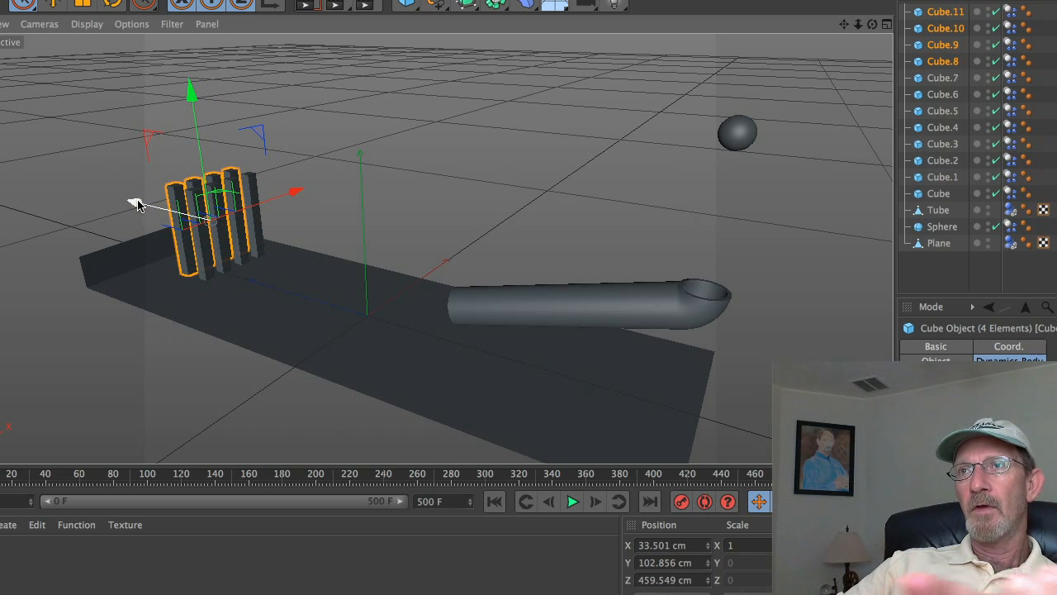
pyautogui.moveTo(136, 205); pyautogui.dragTo(174, 218)
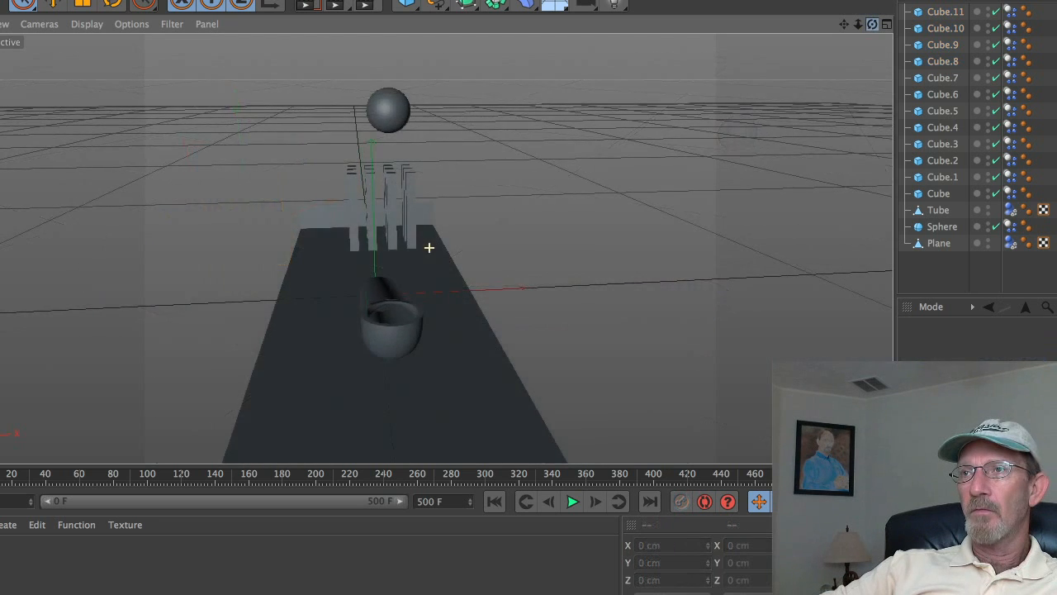
pyautogui.click(944, 10)
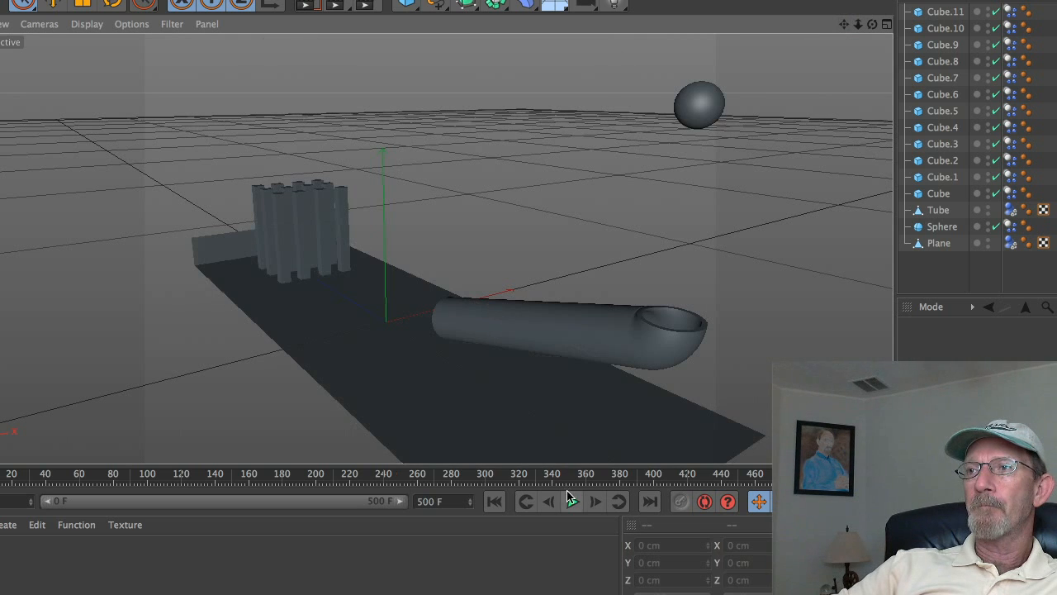
# Run the dynamics from frame 0 so the ball topples the cube row, then rewind.
pyautogui.click(594, 502)
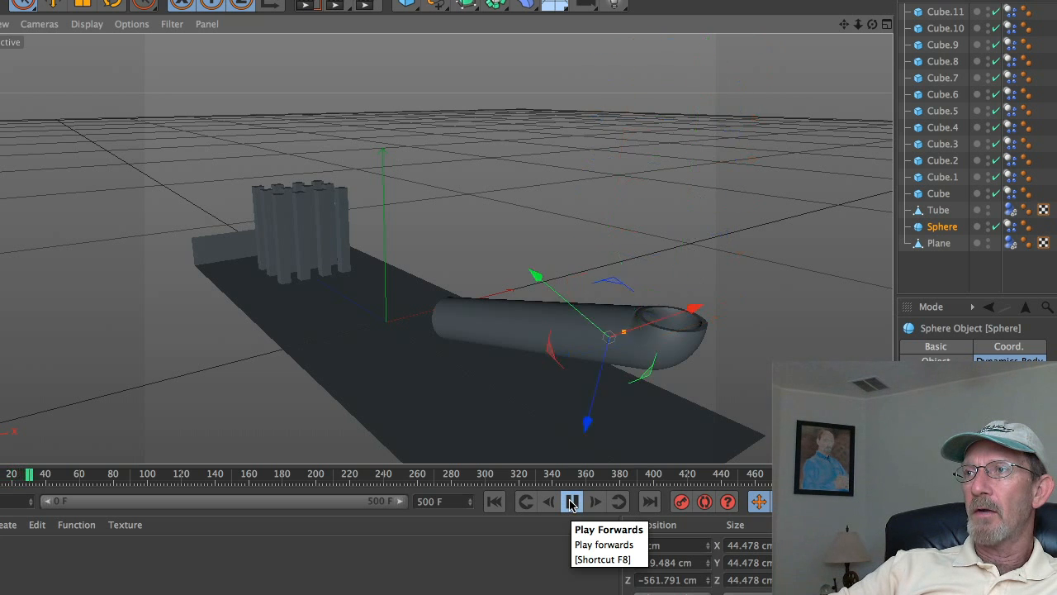
pyautogui.click(571, 502)
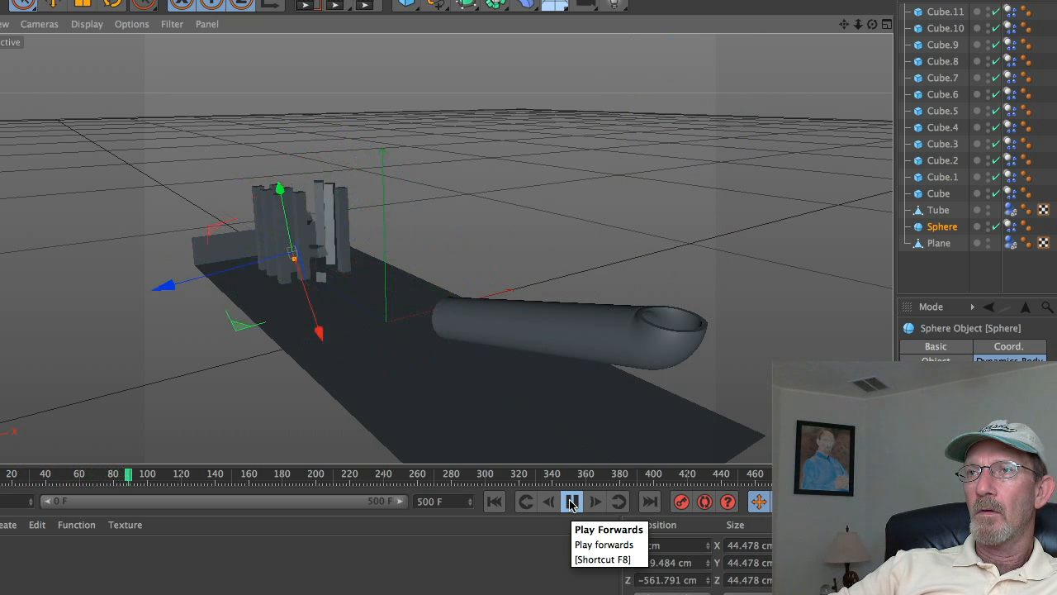
pyautogui.click(571, 502)
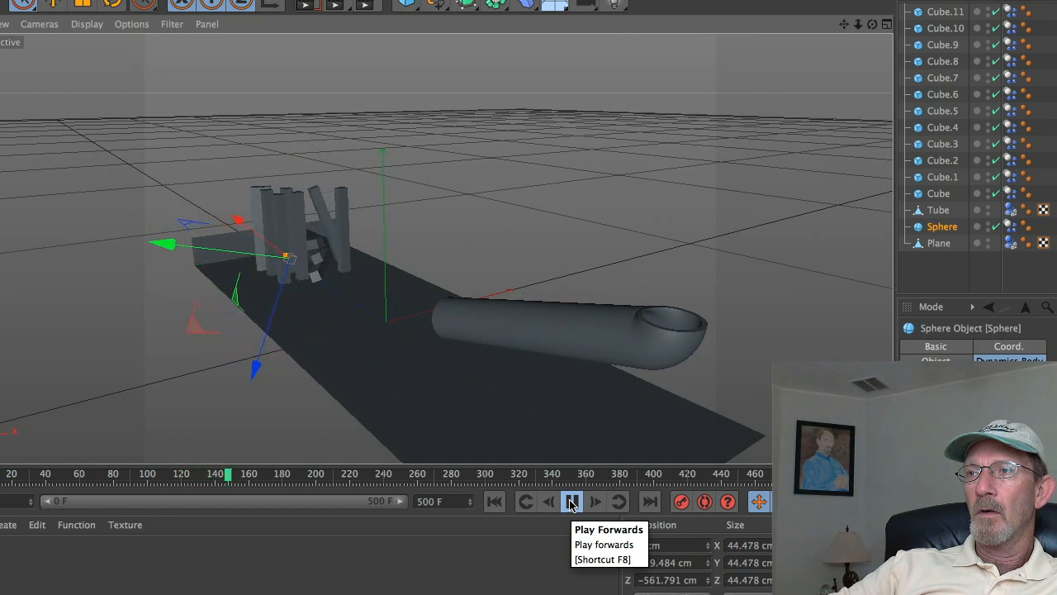
pyautogui.click(571, 502)
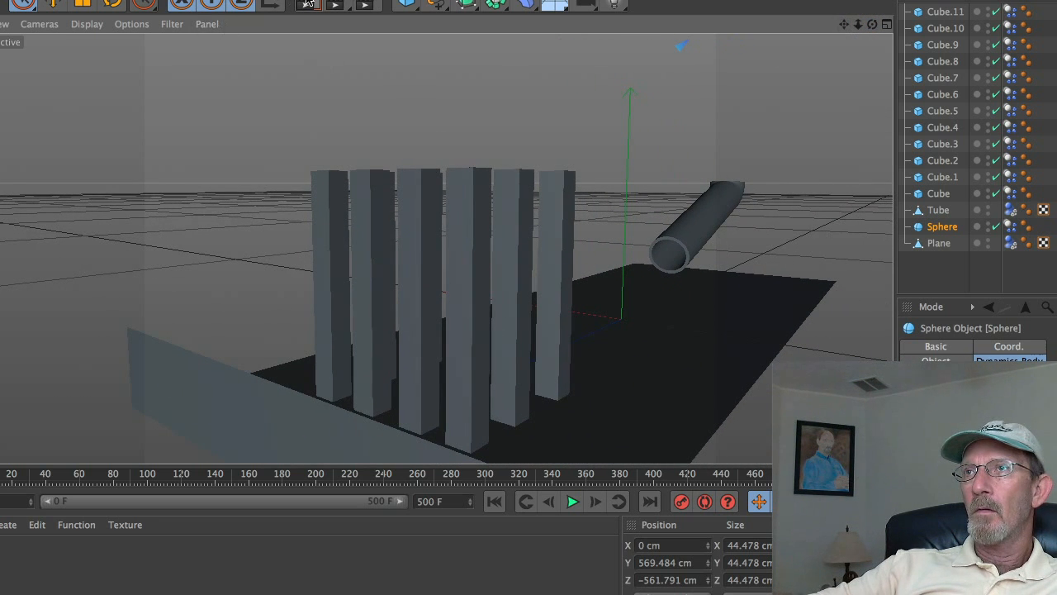
# Replay up close as the ball strikes the cubes and several fall against the wall.
pyautogui.click(571, 502)
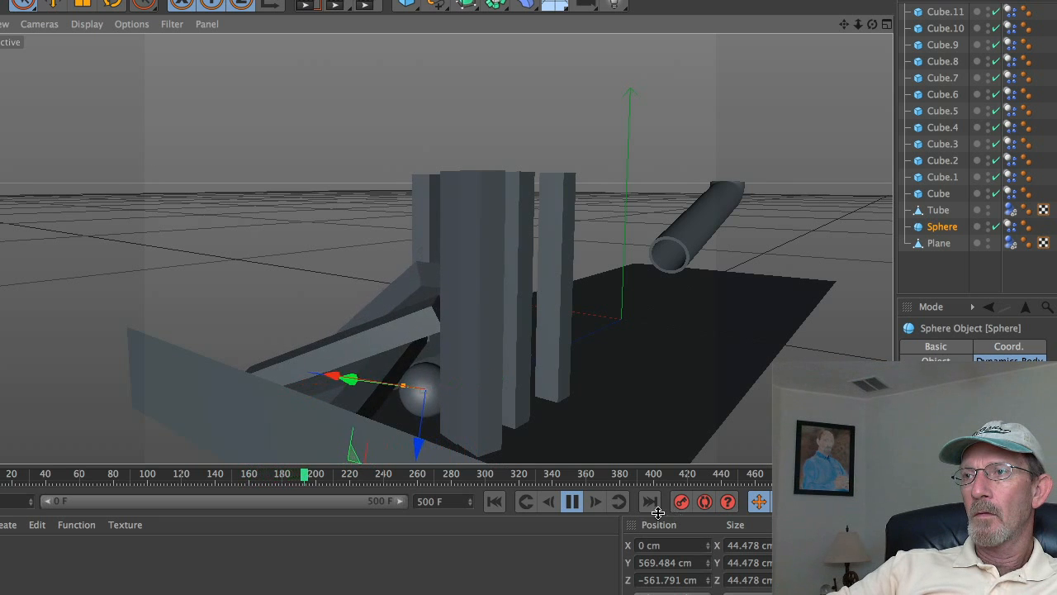
pyautogui.click(572, 502)
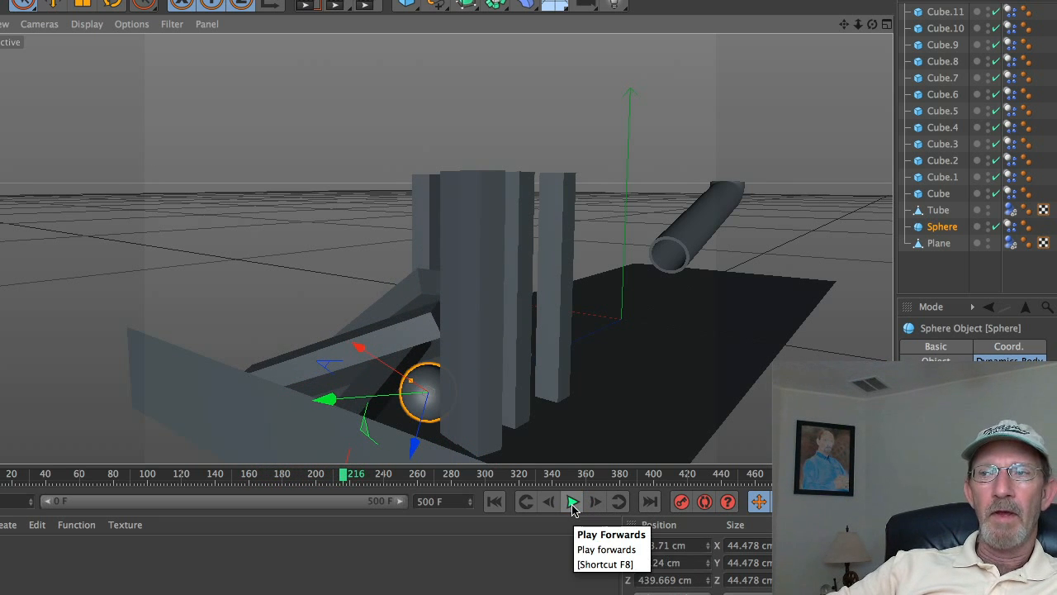